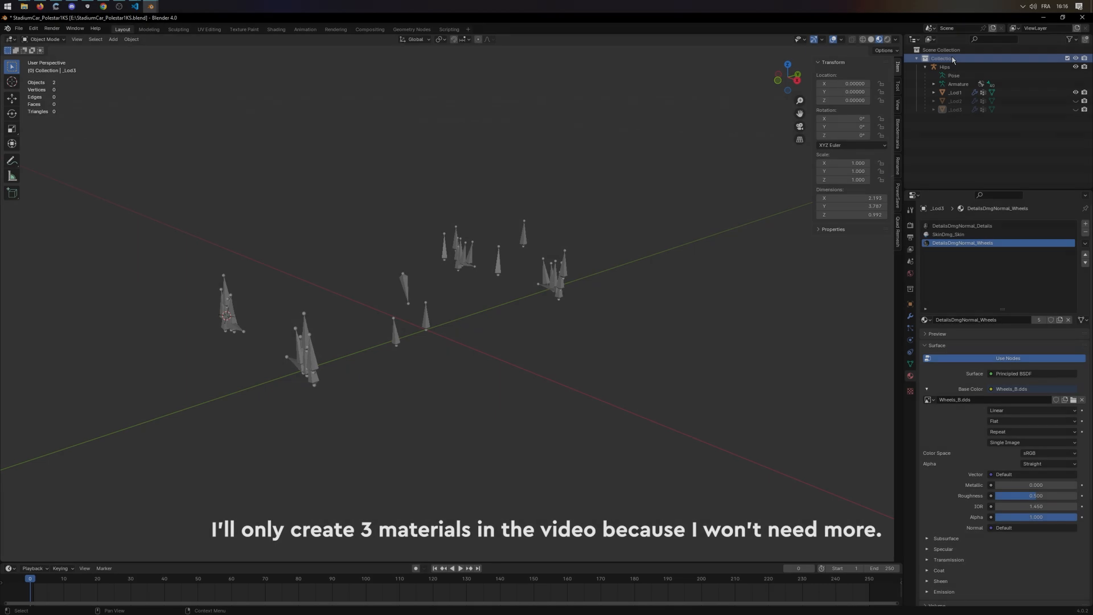
Paste into the scene and create a new material for the selected body part
key("ctrl+v")
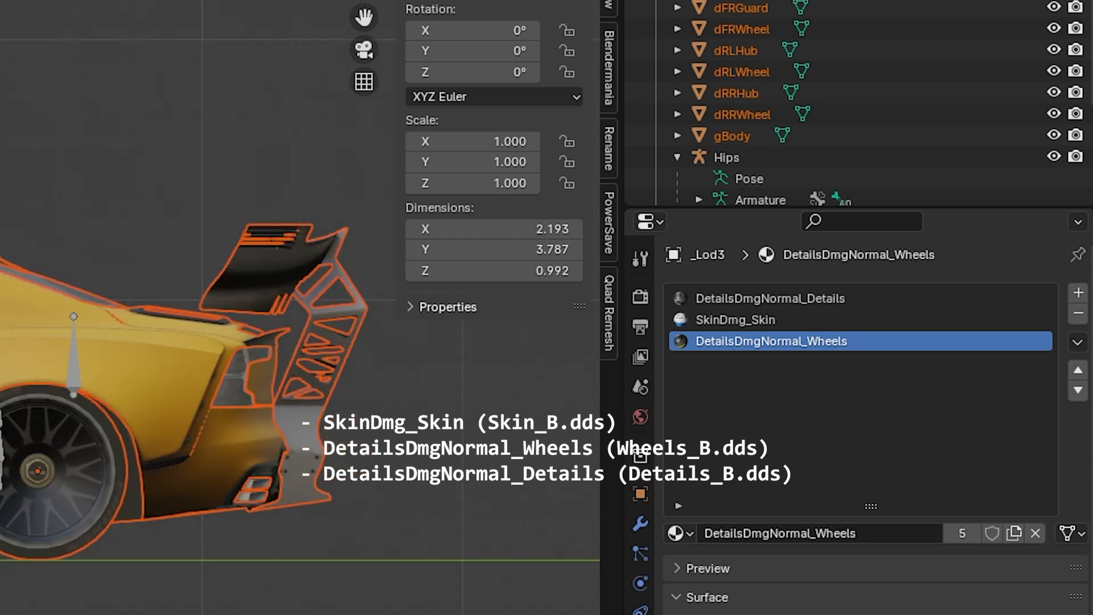
mouse_move(183, 316)
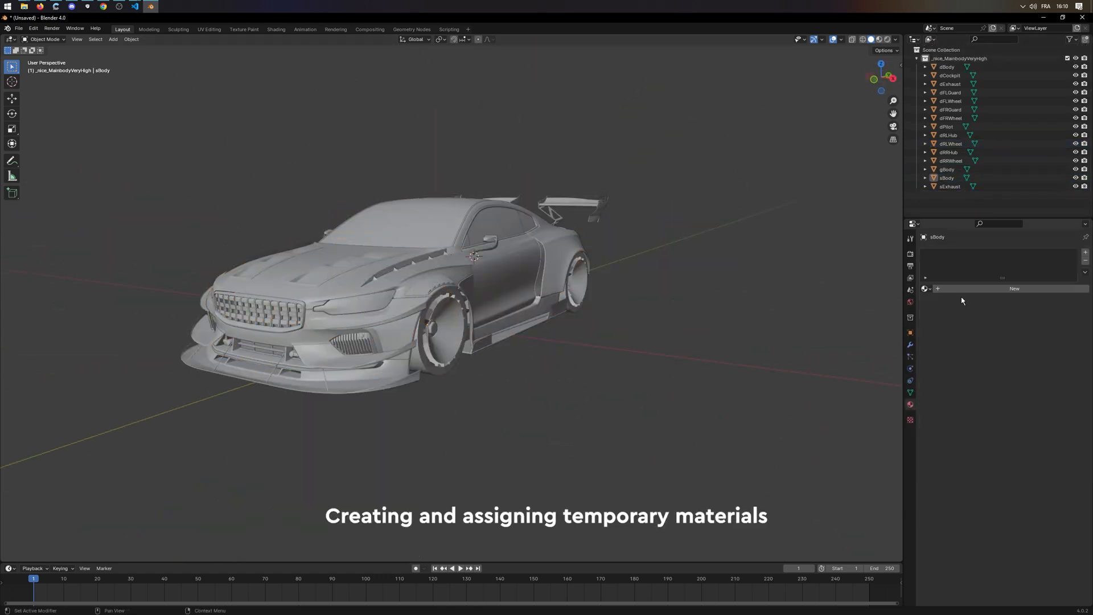
left_click(1014, 288)
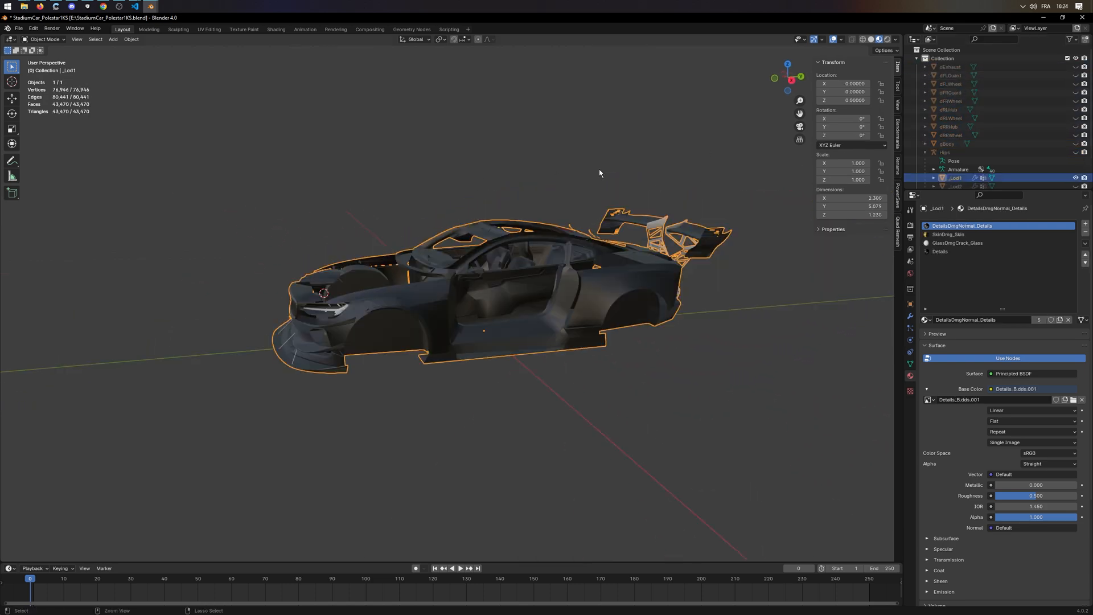
Join the cockpit part into _Lod1, check the merged faces, then select the exhaust part
left_click(949, 67)
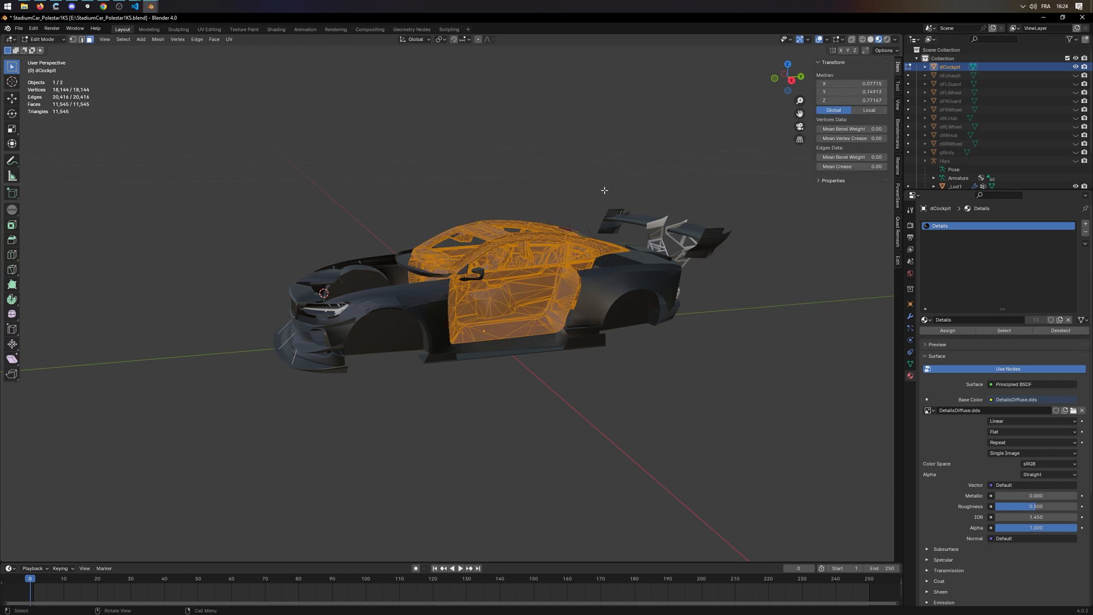
mouse_move(605, 194)
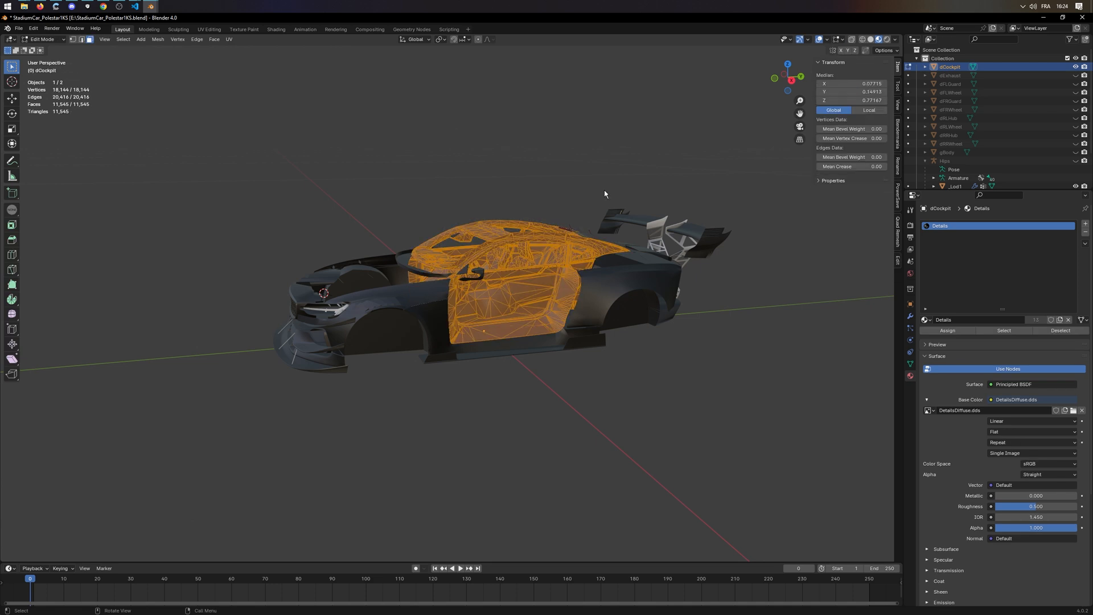
key("Tab")
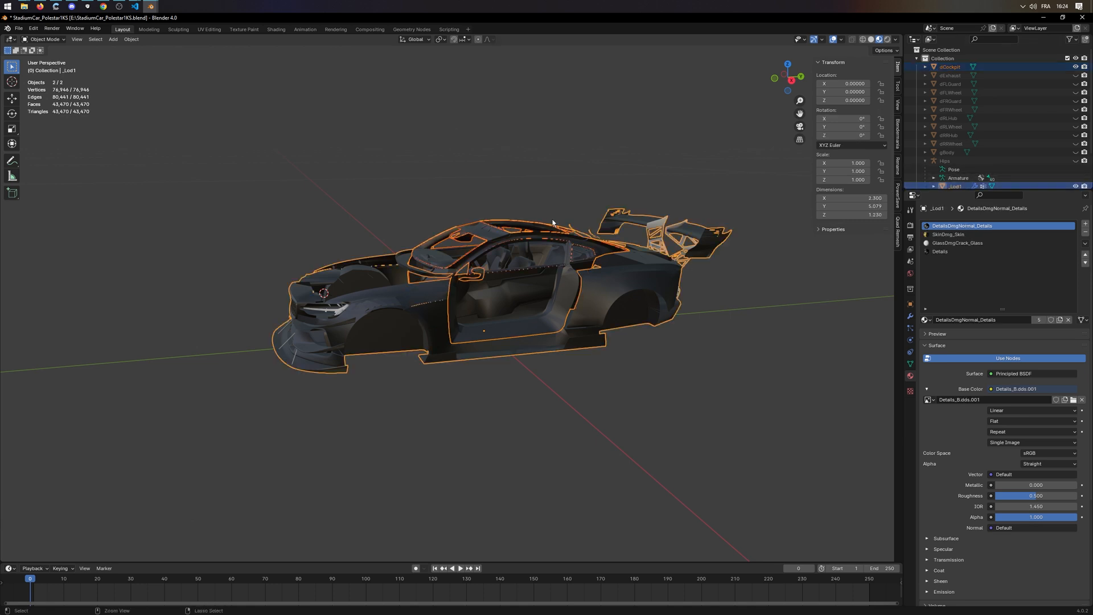
key("Tab")
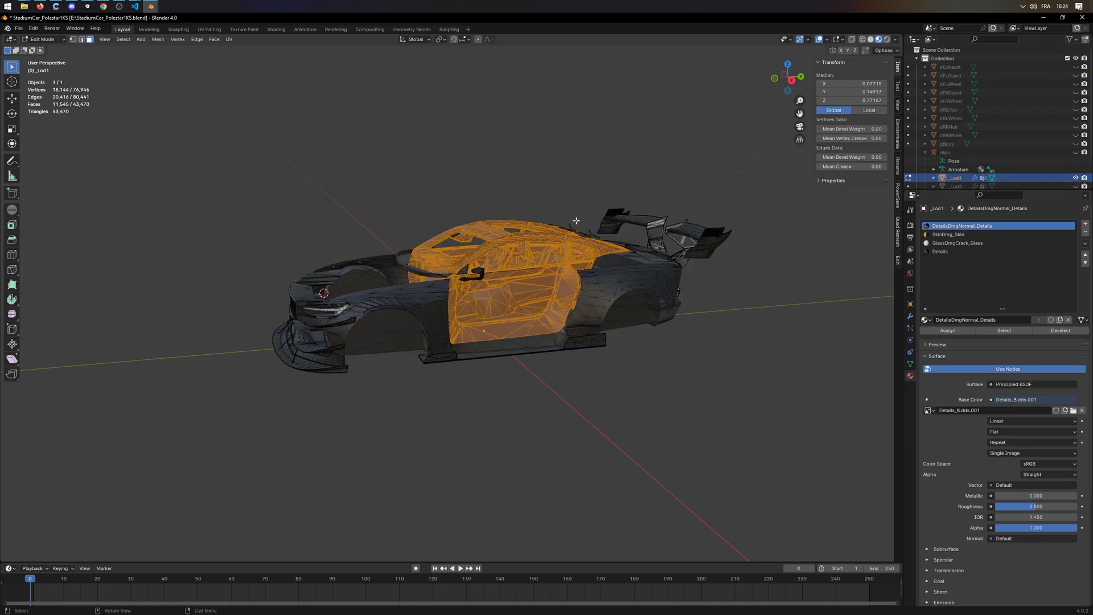
mouse_move(885, 309)
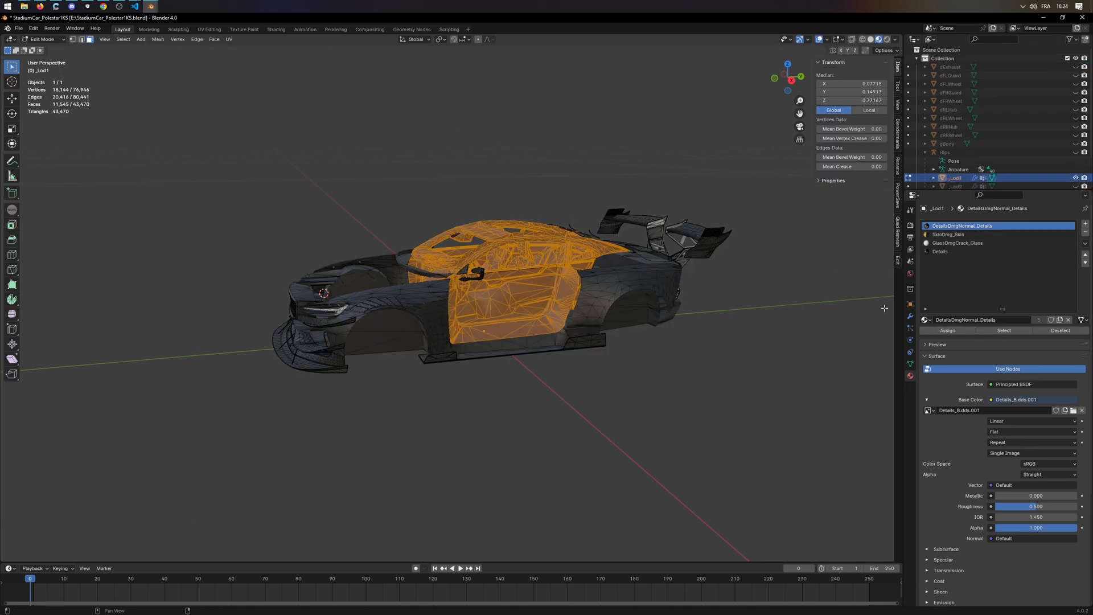
key("Tab")
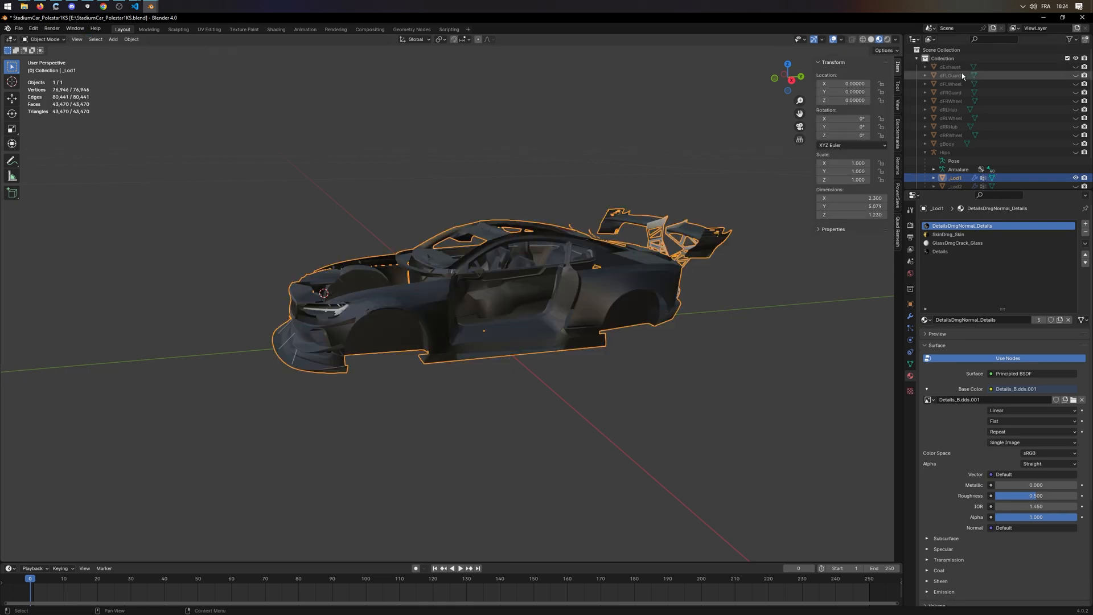
left_click(949, 66)
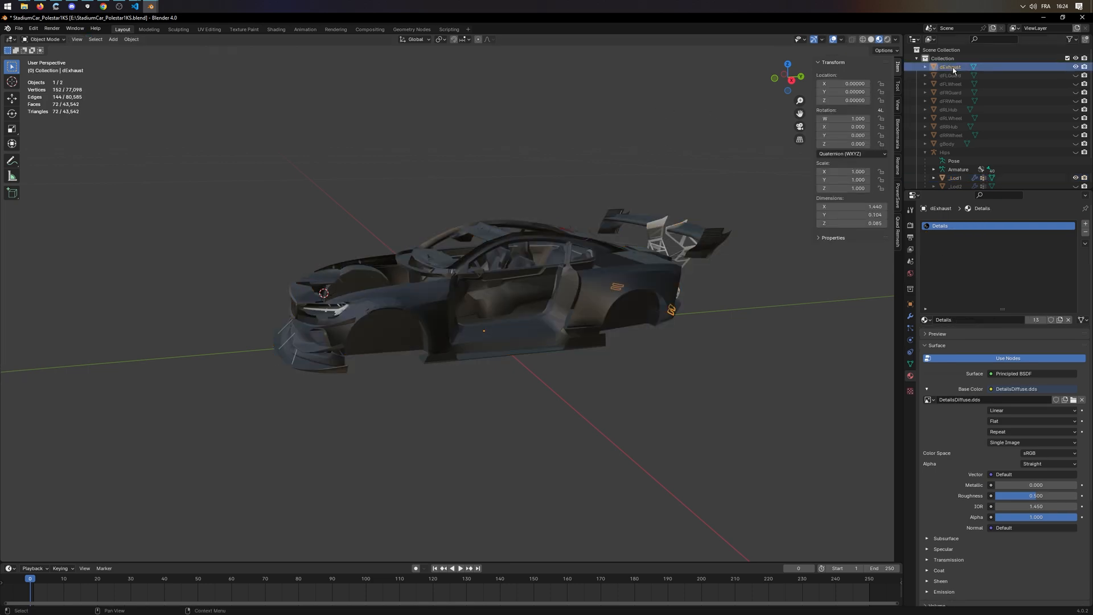
left_click(950, 66)
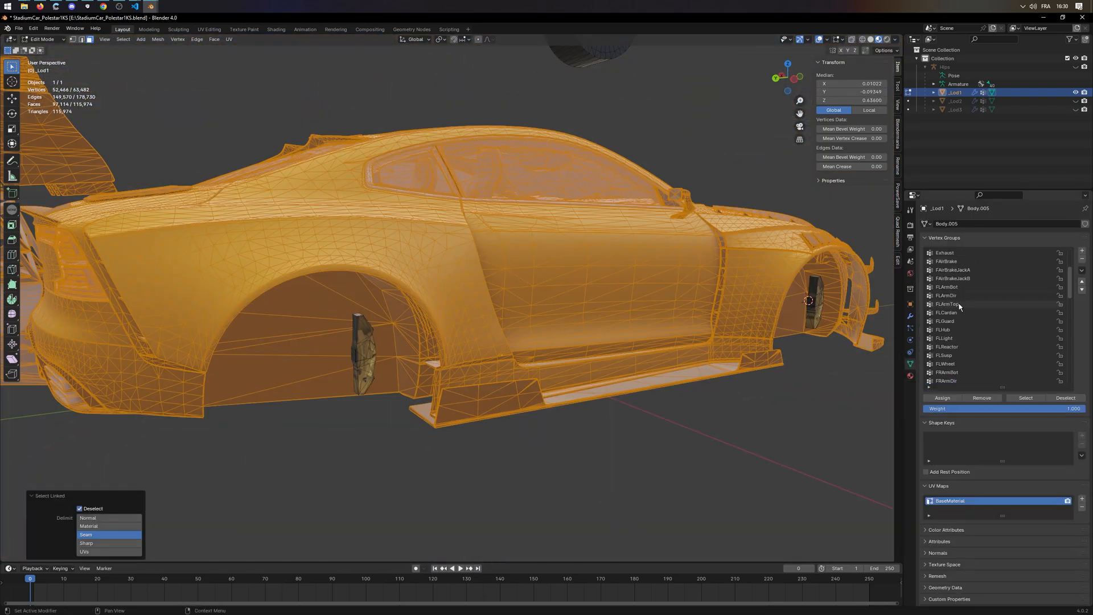
Select one wheel's linked geometry in _Lod1 and leave Edit Mode
left_click(80, 508)
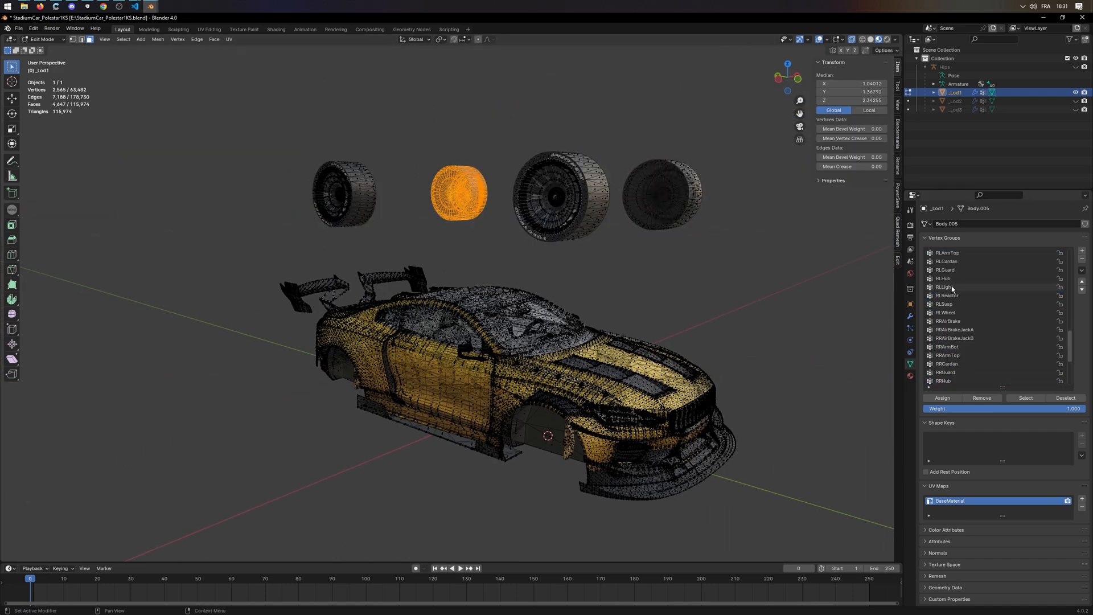
key("Tab")
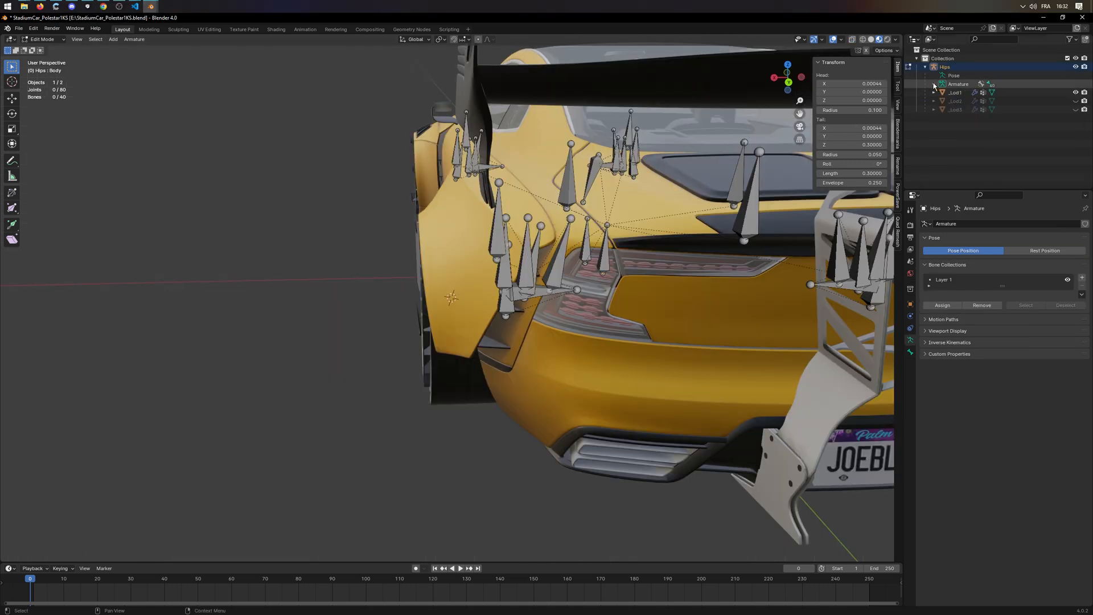
Delete the FLArmBot bone from the armature and select FLArmTop for removal
left_click(983, 118)
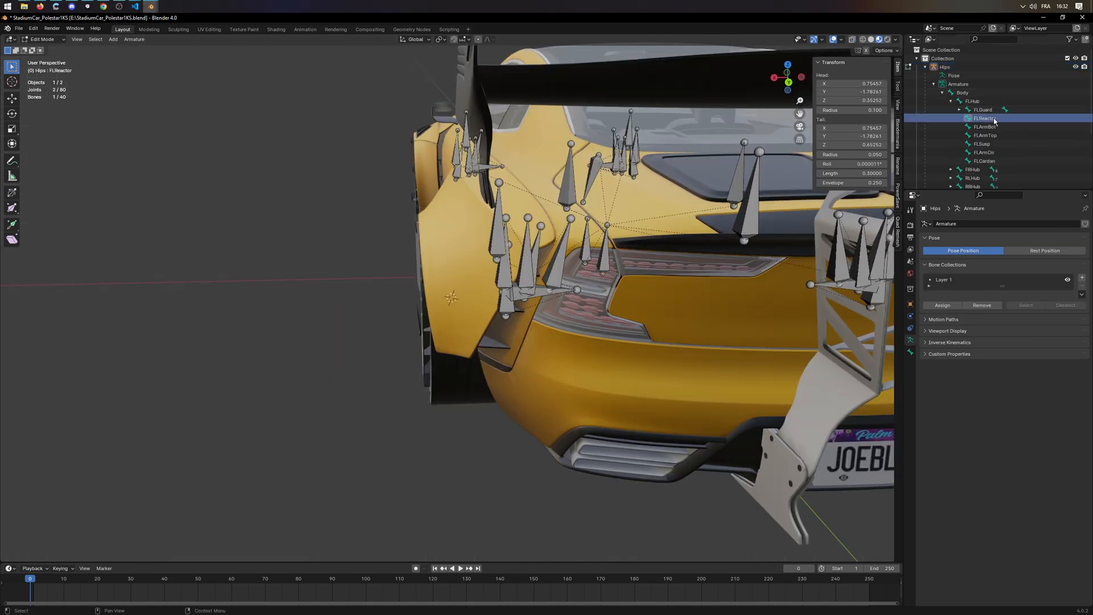
left_click(985, 127)
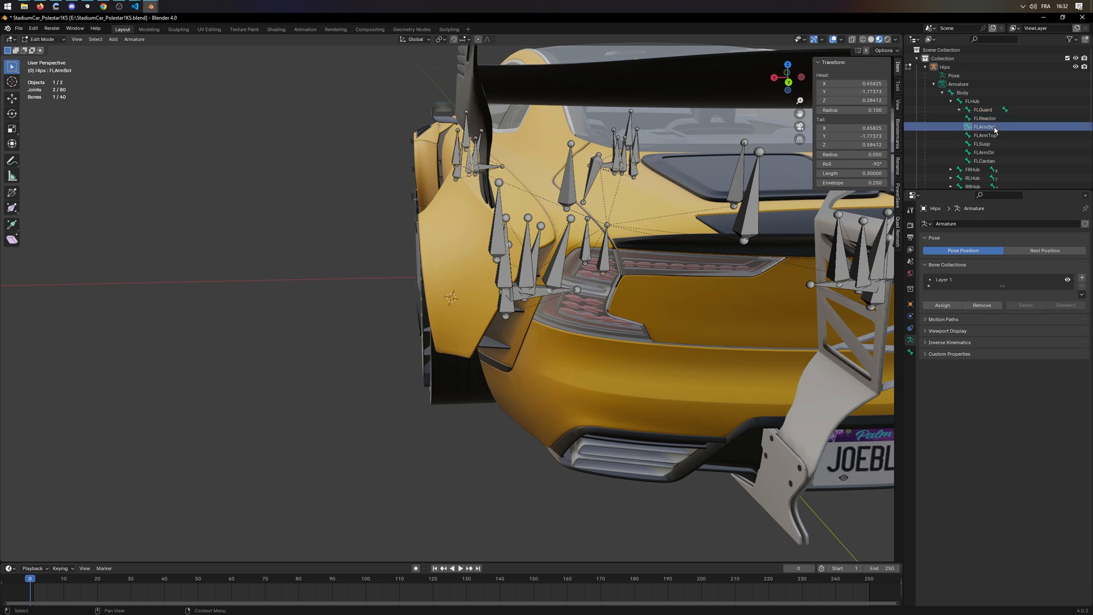
right_click(983, 126)
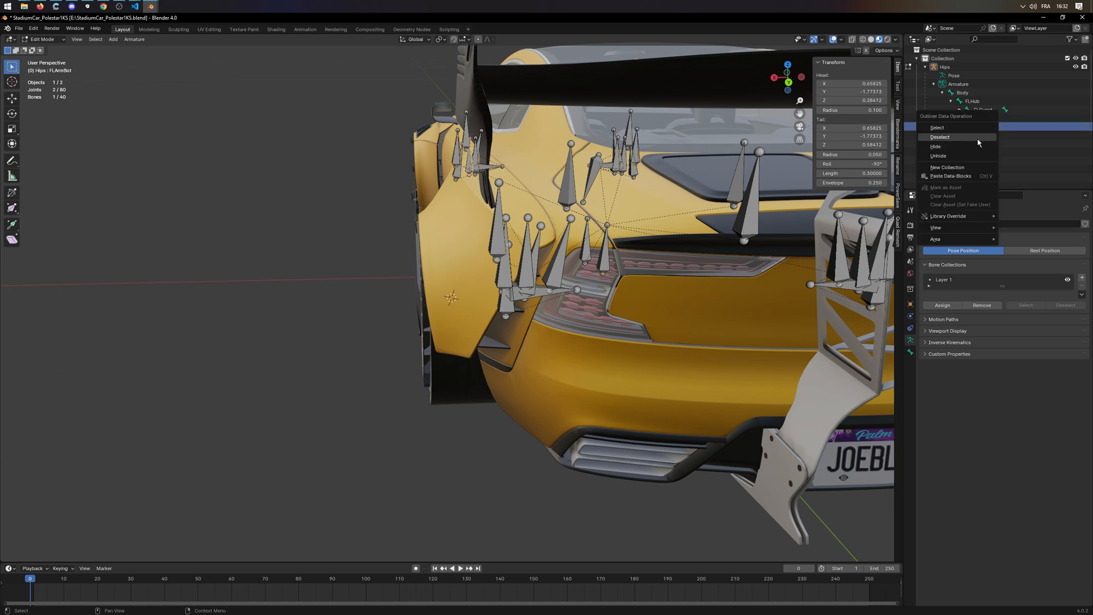
mouse_move(955, 125)
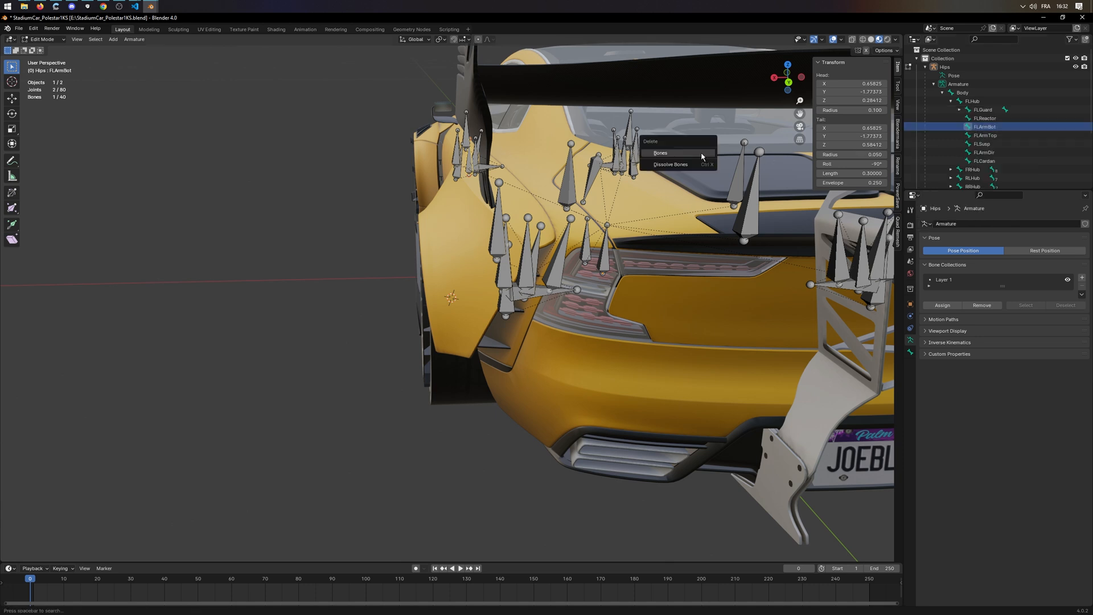
left_click(661, 153)
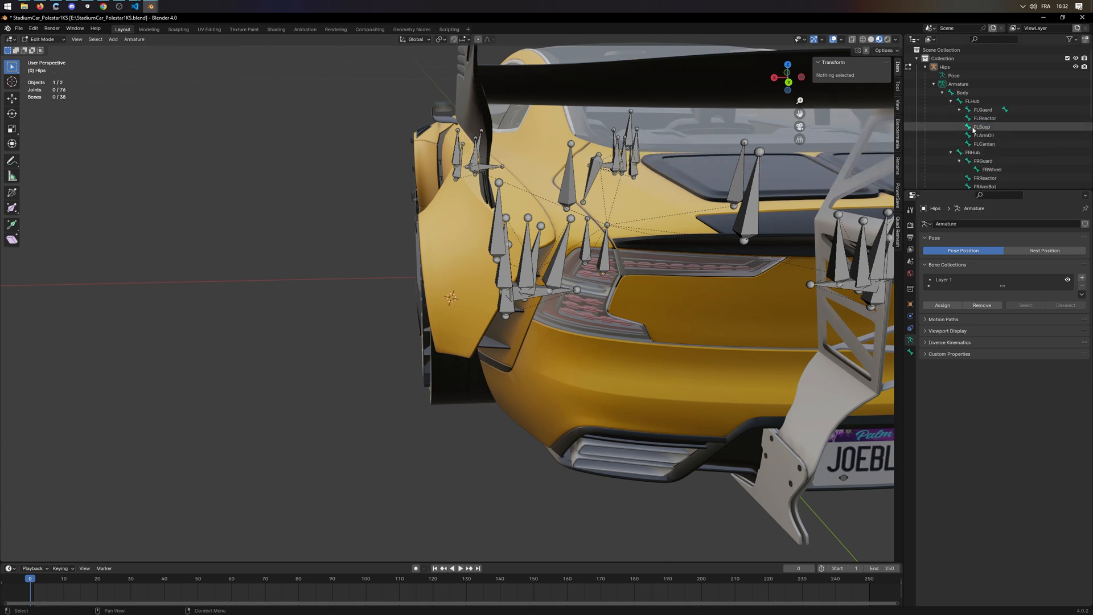
left_click(983, 126)
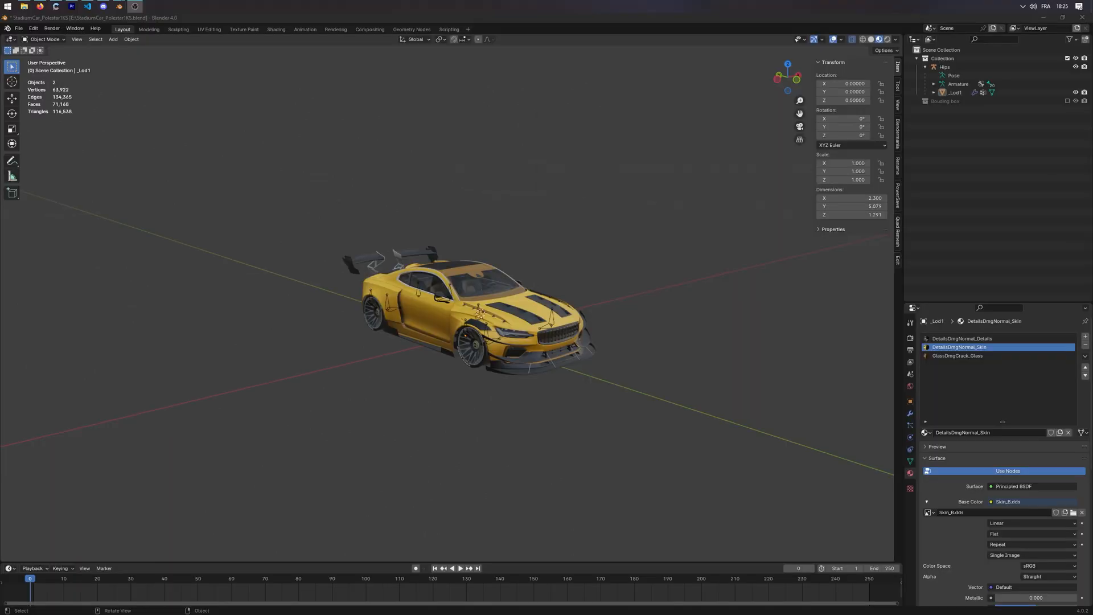
mouse_move(297, 309)
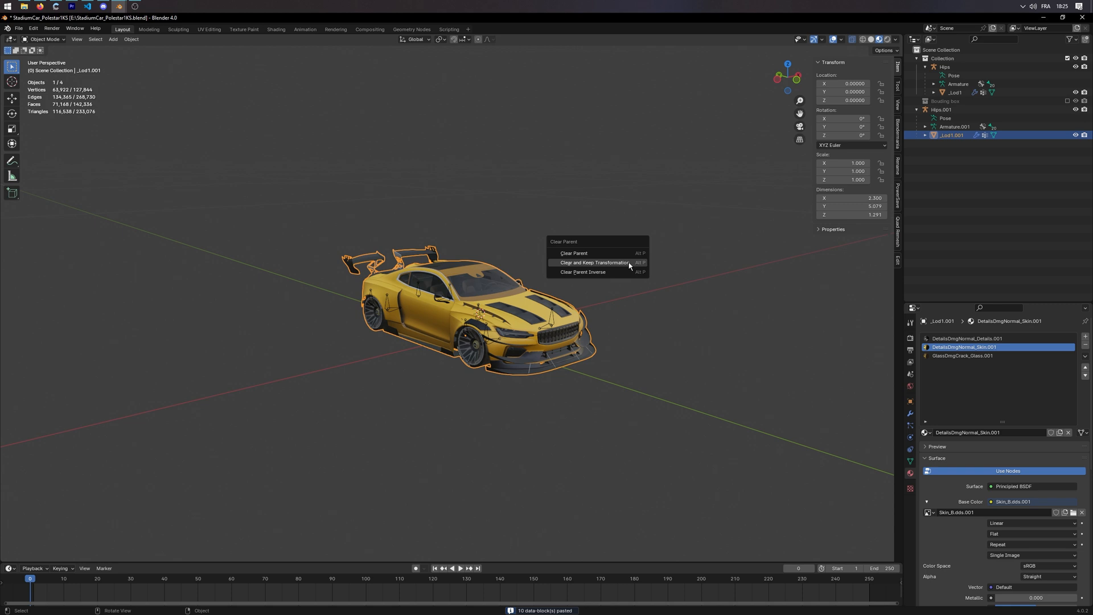
Clear the pasted car's parent keeping transforms and rename _Lod1.001 to _Lod2
left_click(593, 263)
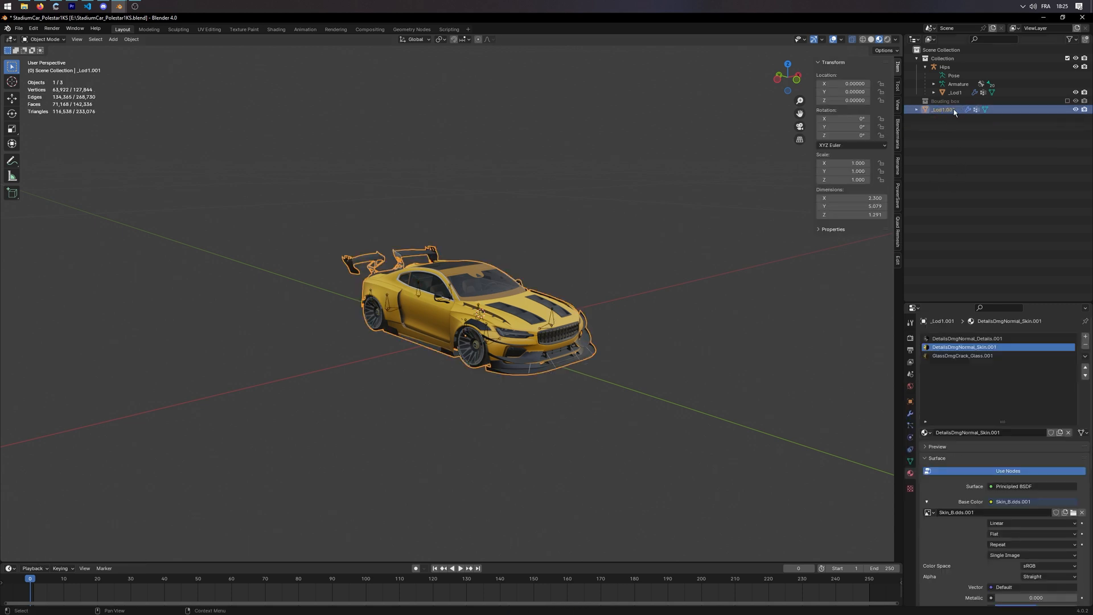
double_click(943, 109)
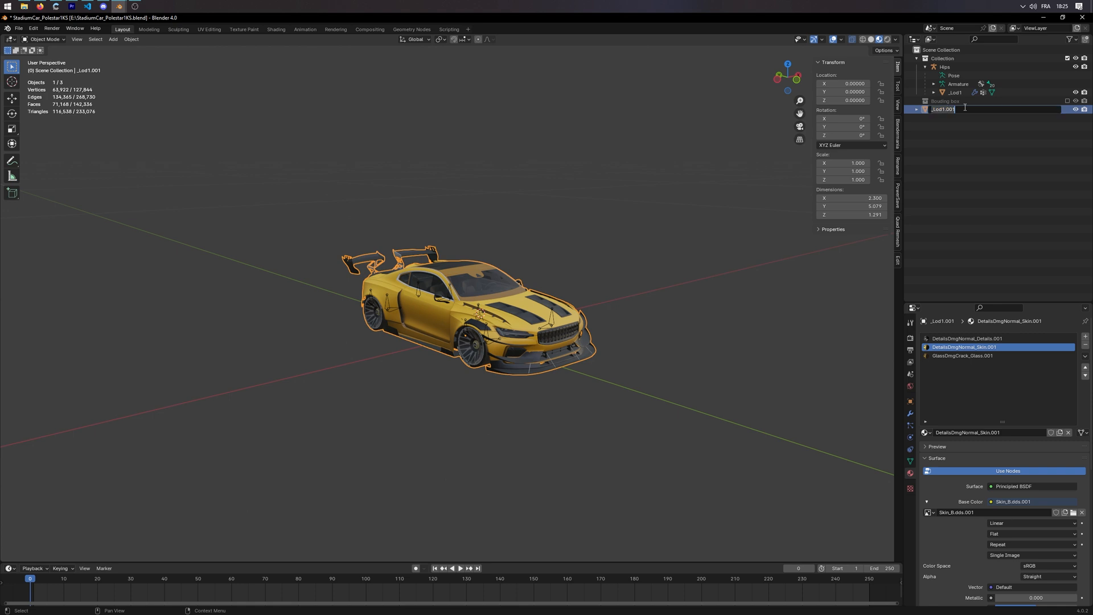
key("Backspace")
type("_Lod2")
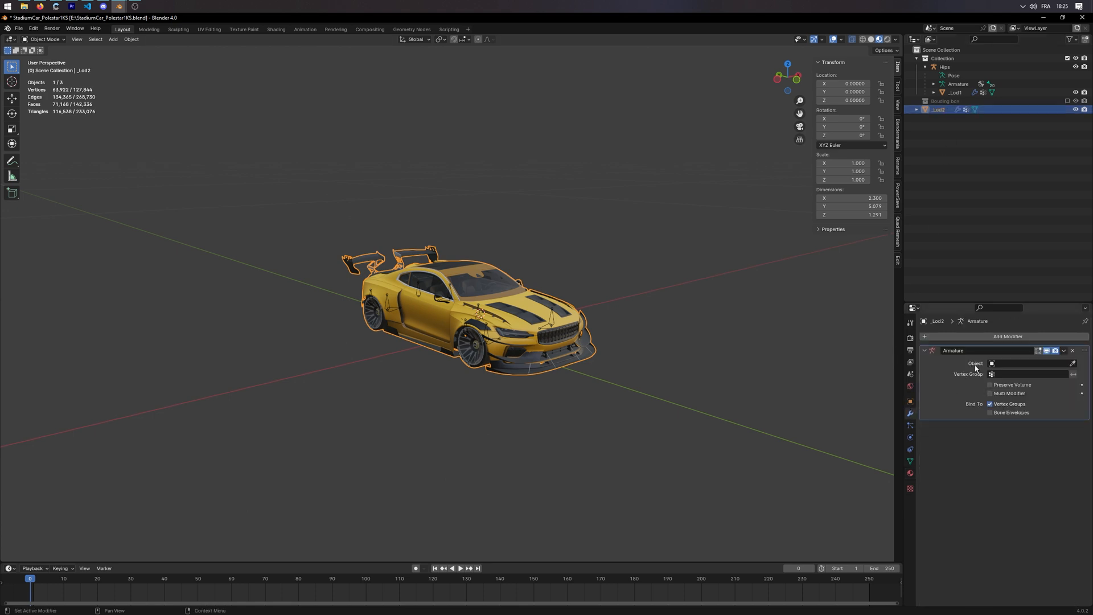
Swap _Lod2's duplicate materials for DetailsDmgNormal_Details and the original skin, then select it with the armature
left_click(1025, 362)
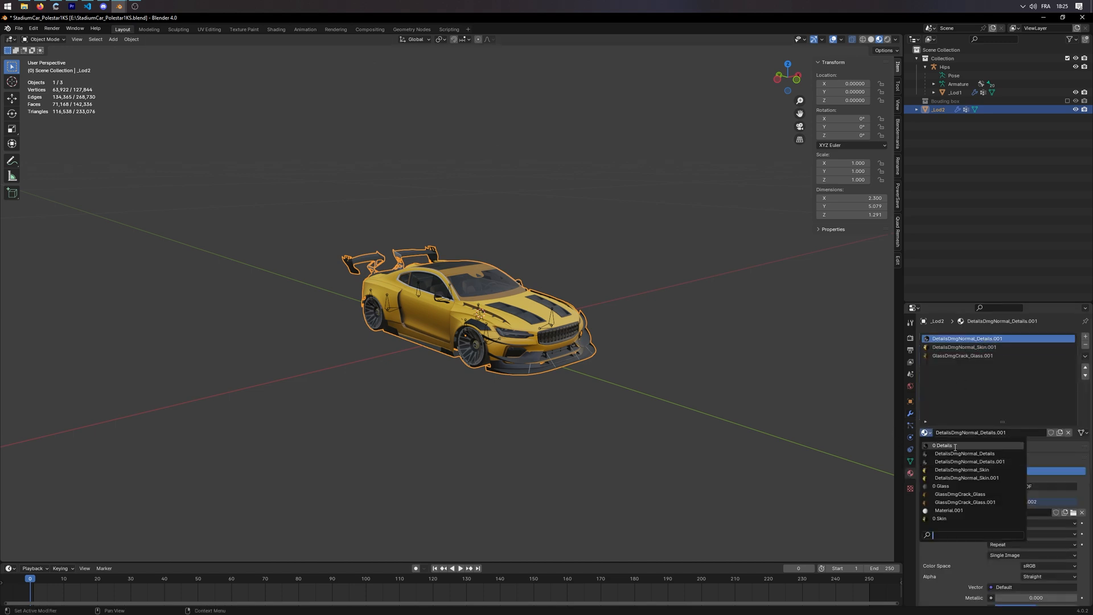
left_click(964, 347)
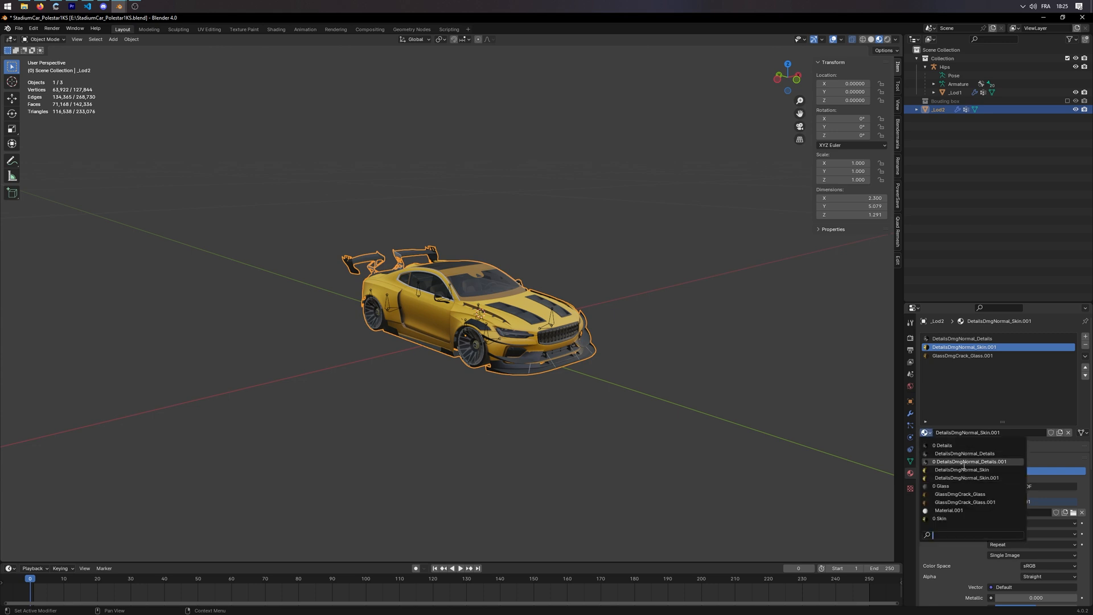
left_click(965, 355)
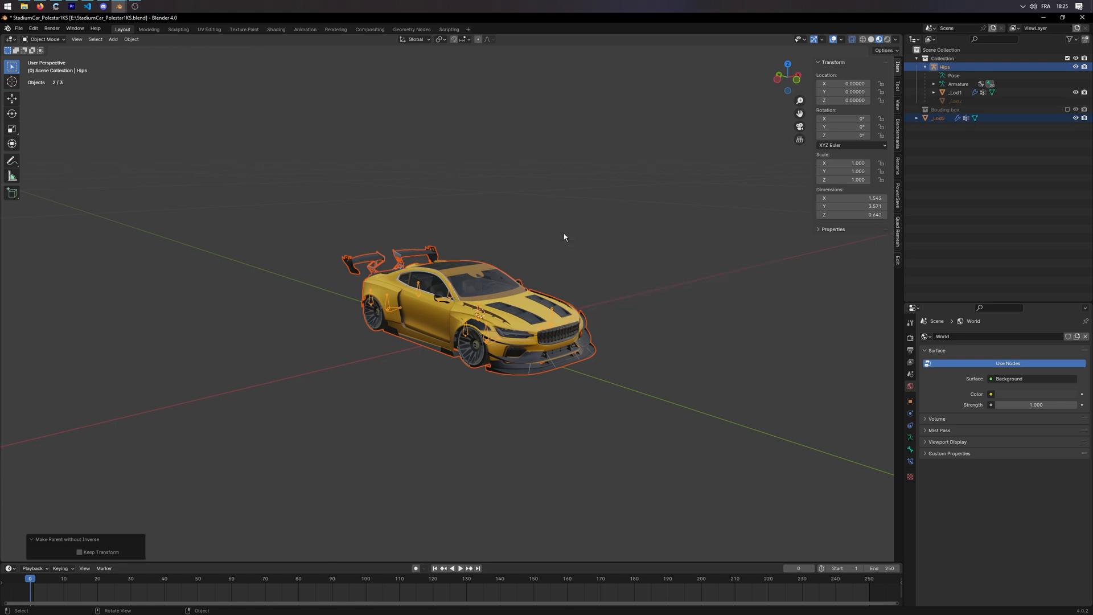
left_click(937, 117)
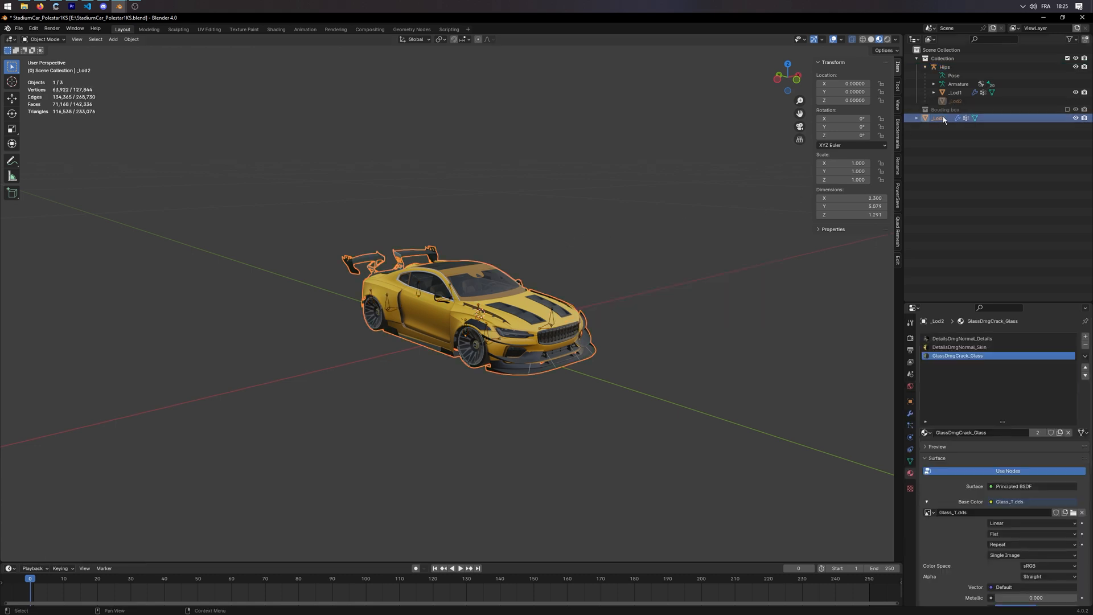
left_click(956, 101)
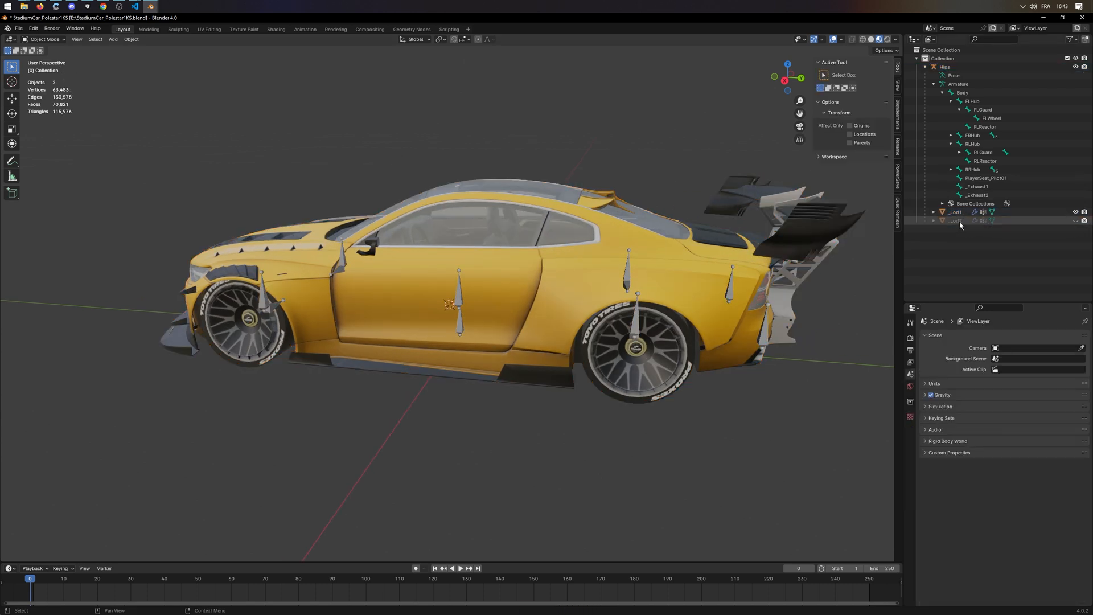
Export _Lod1 as Polestar1KS.fbx into Skins/Models/Polestar1KS
left_click(956, 212)
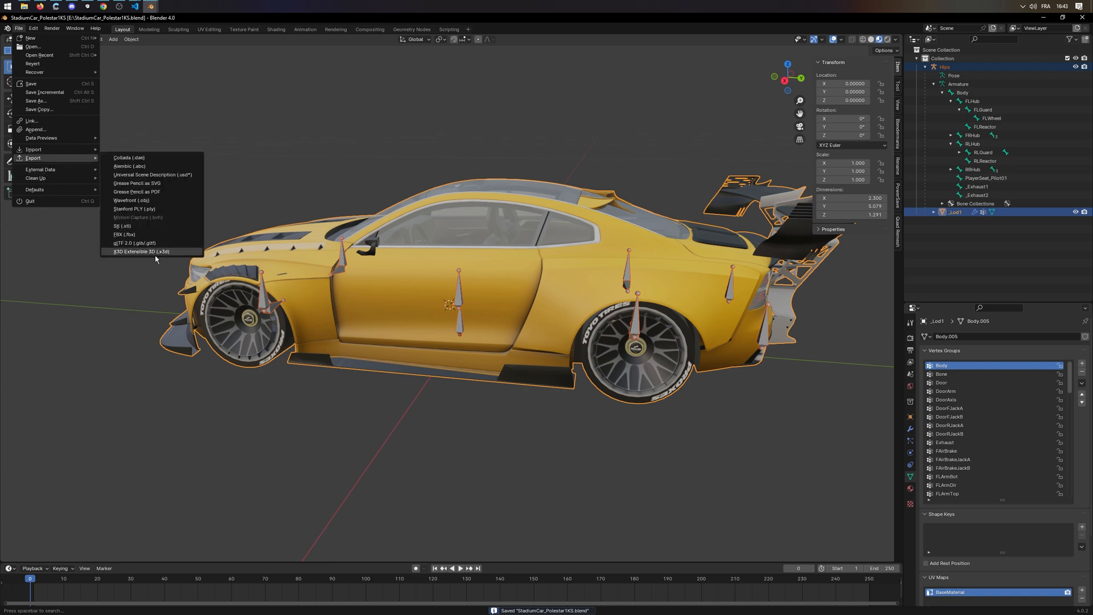
left_click(123, 235)
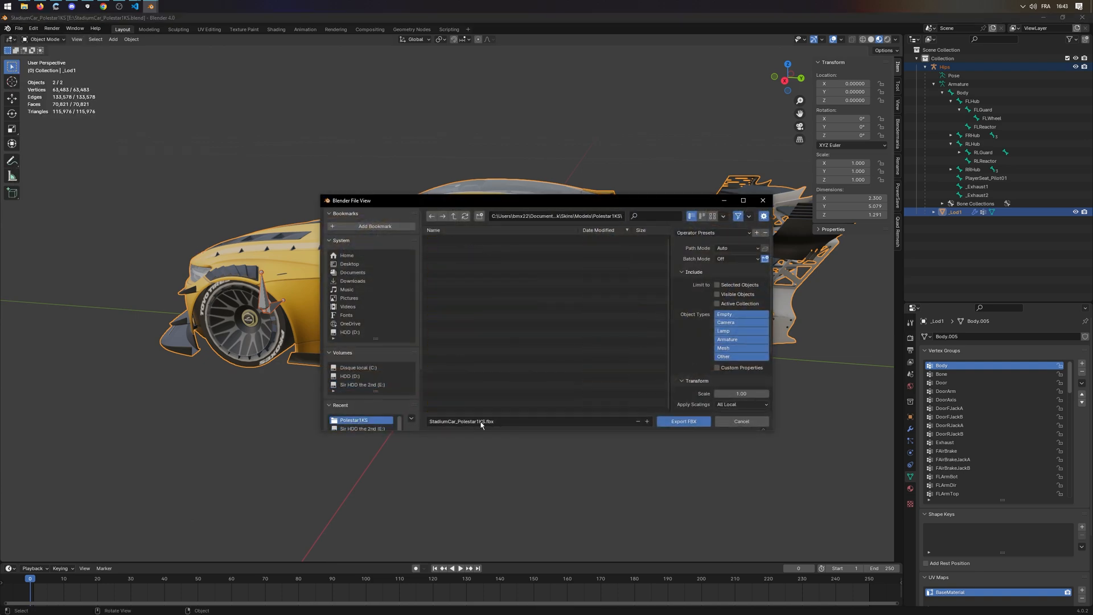
scroll("down", 3)
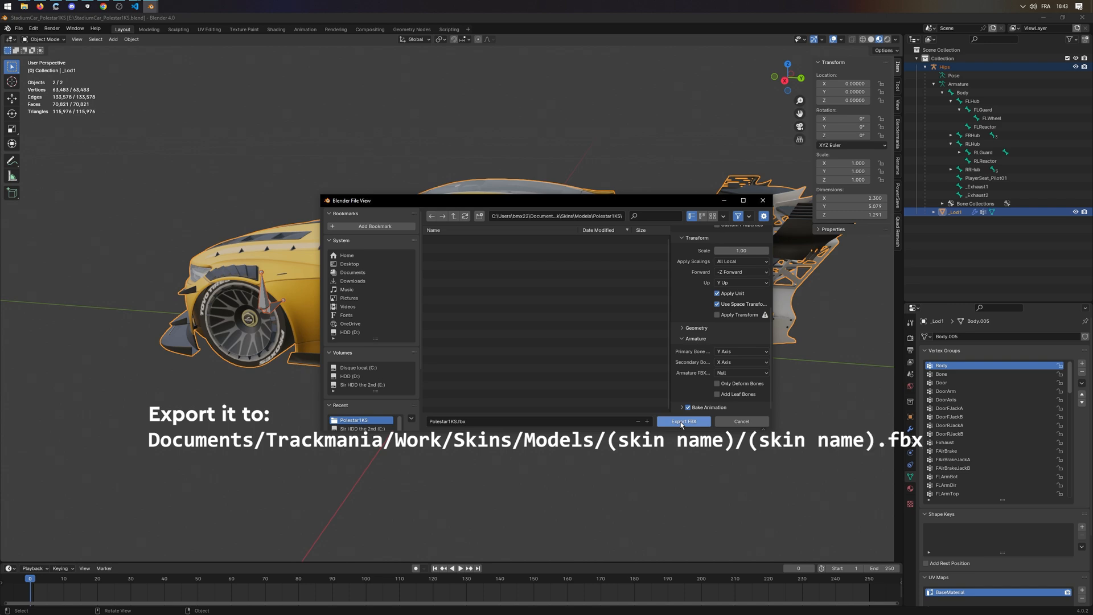
left_click(683, 421)
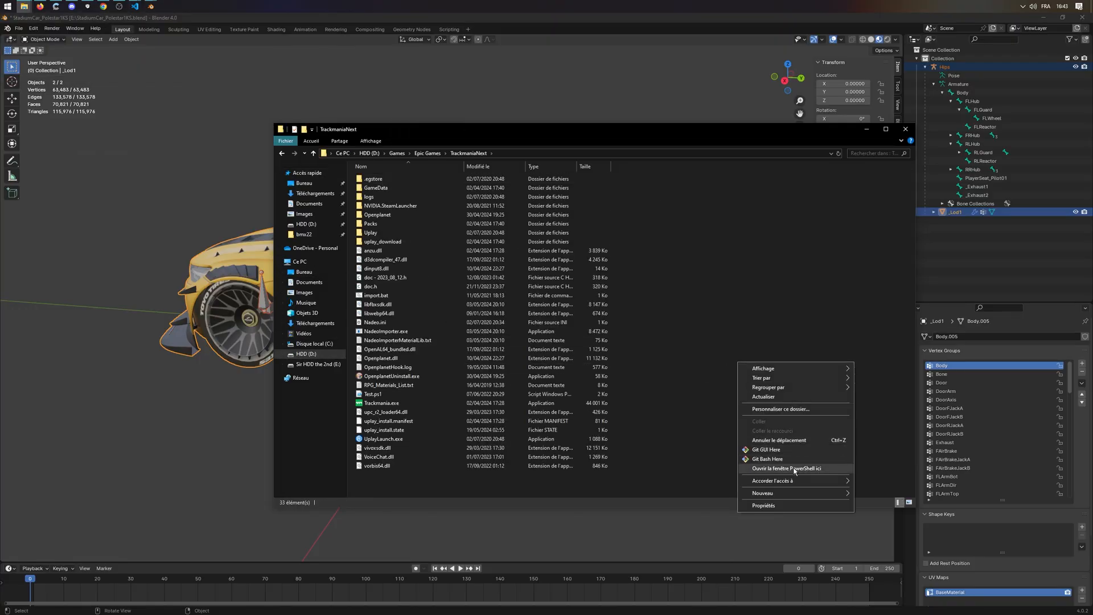
Run NadeoImporter.exe Mesh on Skins\Models\Polestar1KS\Polestar1KS.fbx from a PowerShell in the Trackmania folder
left_click(788, 468)
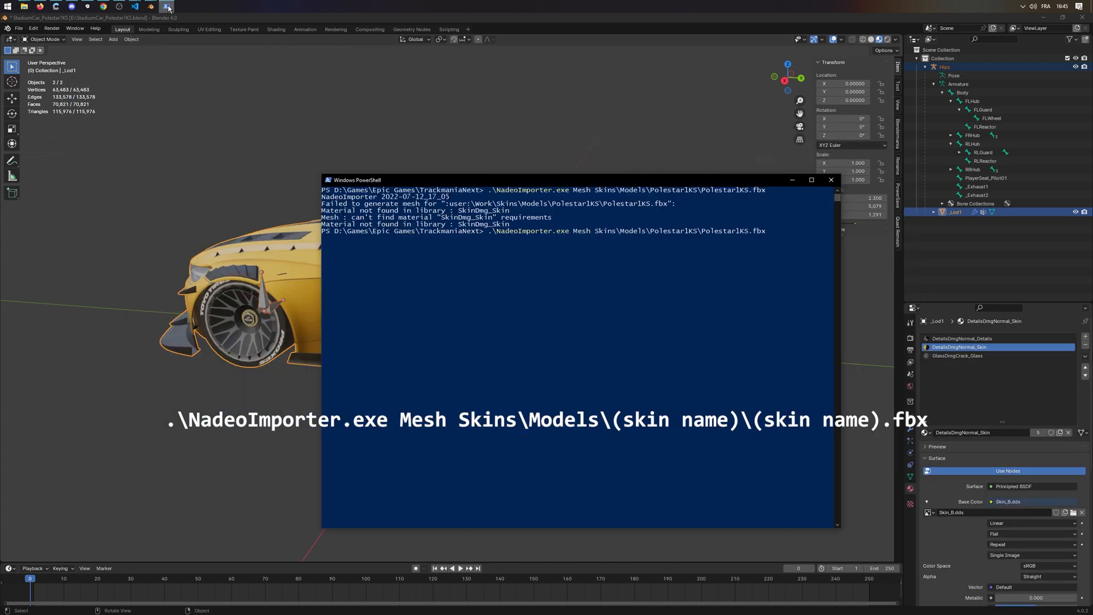
key("Return")
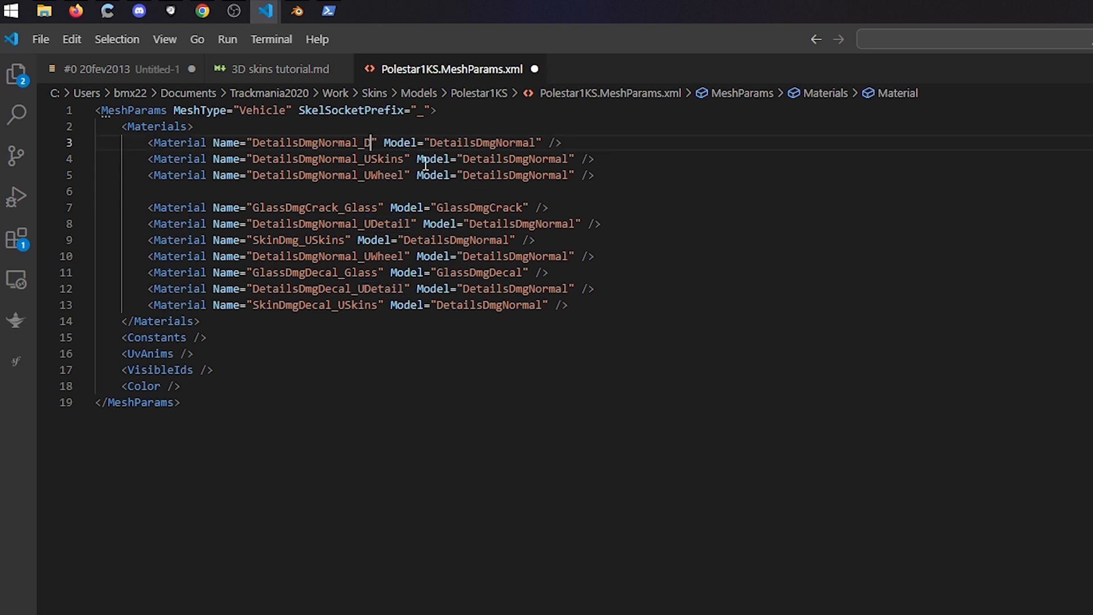
Complete the first material name on line 3 as DetailsDmgNormal_Details
type("etails")
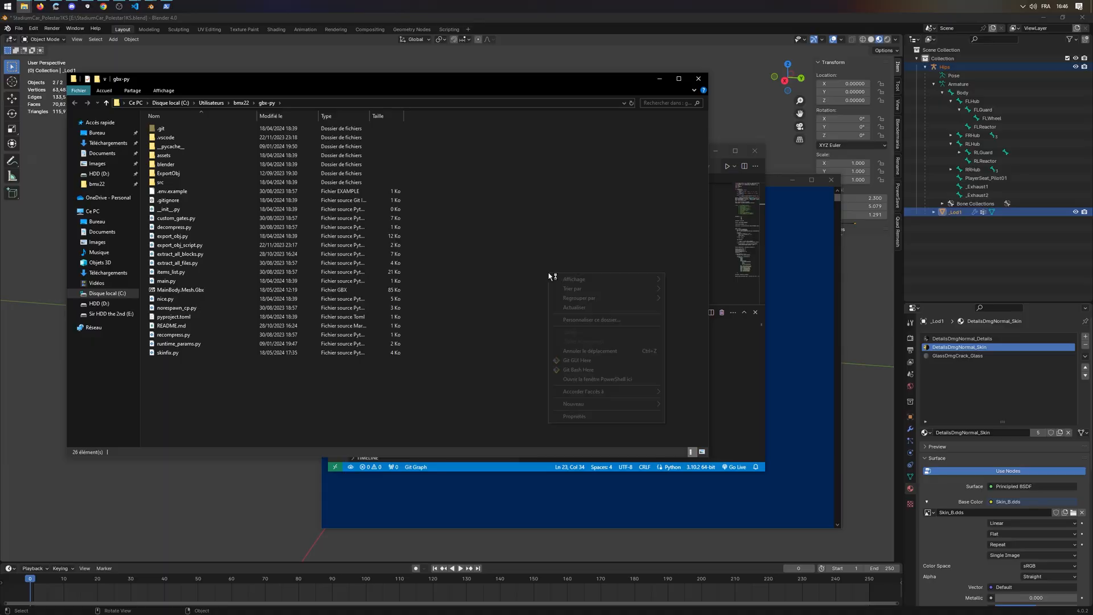
mouse_move(598, 378)
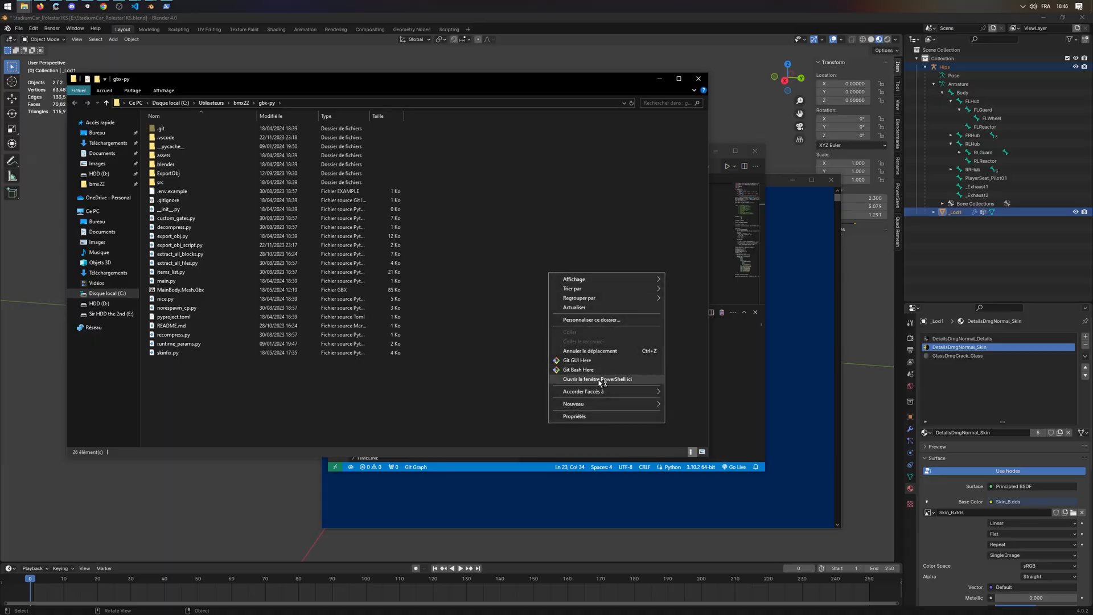
Start a PowerShell window in the gbx-py folder for running skinfix.py
left_click(596, 378)
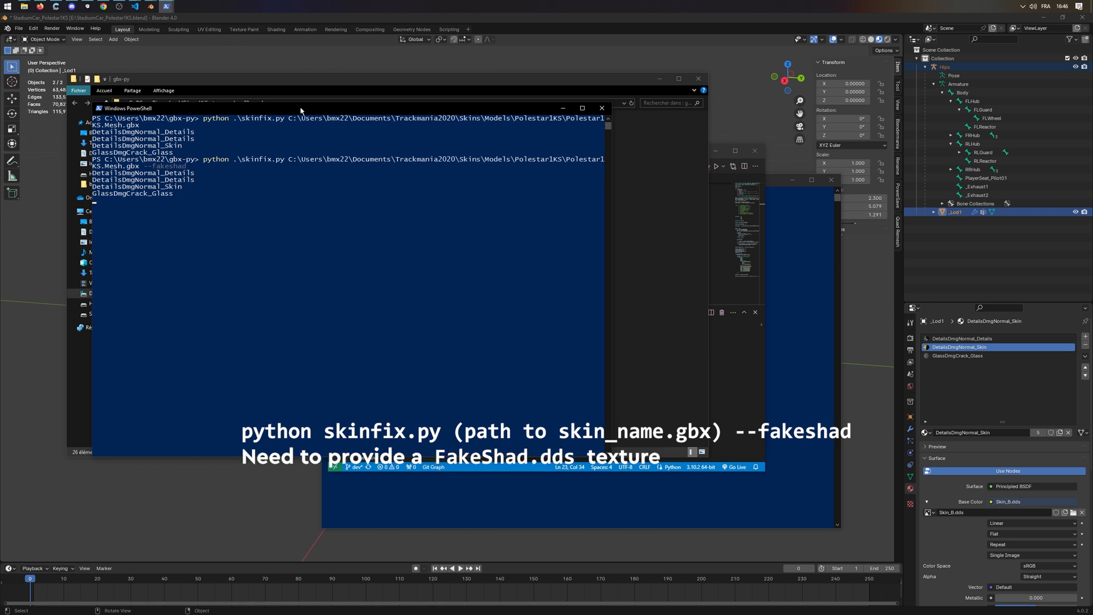
mouse_move(310, 166)
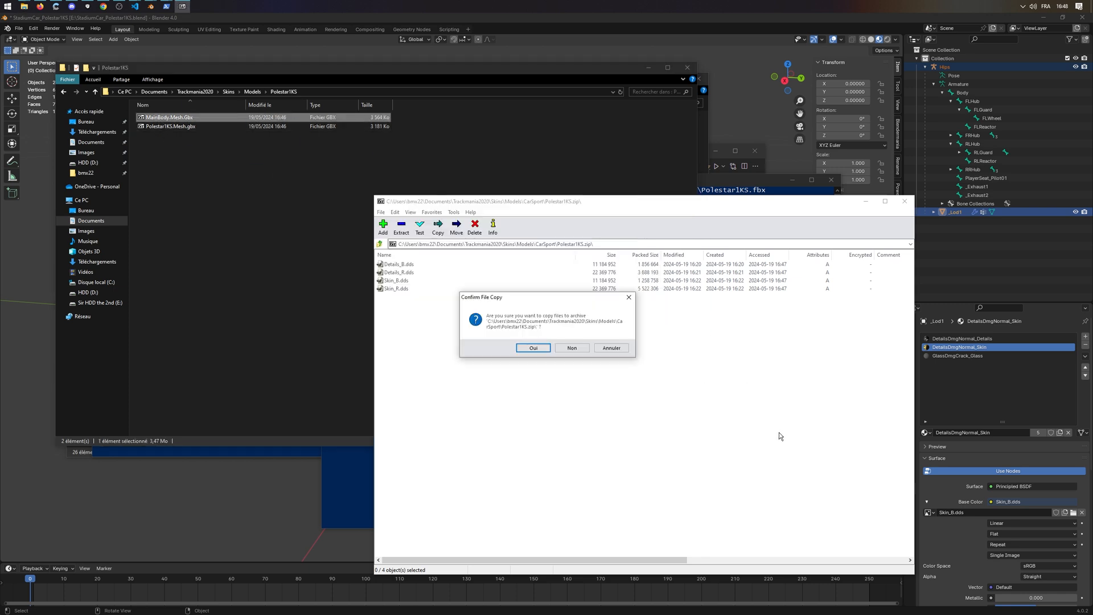
Confirm copying MainBody.Mesh.Gbx and FakeShad.dds into Polestar1KS.zip
left_click(534, 347)
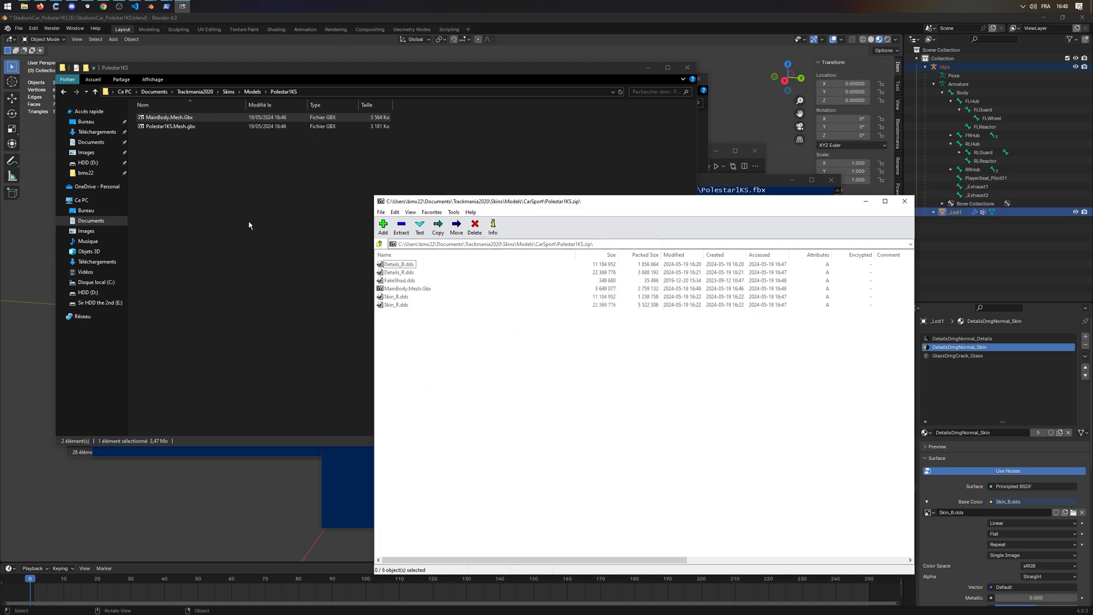
mouse_move(217, 278)
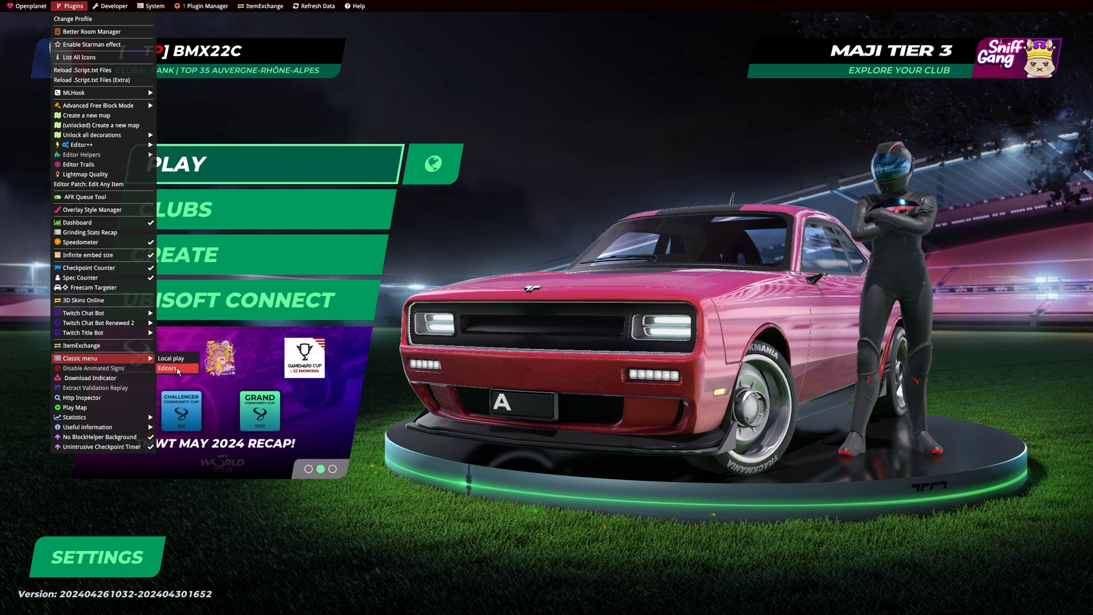
Enter Paint a Car from the Editors screen, page forward and select the Polestar 1KS skin
left_click(166, 368)
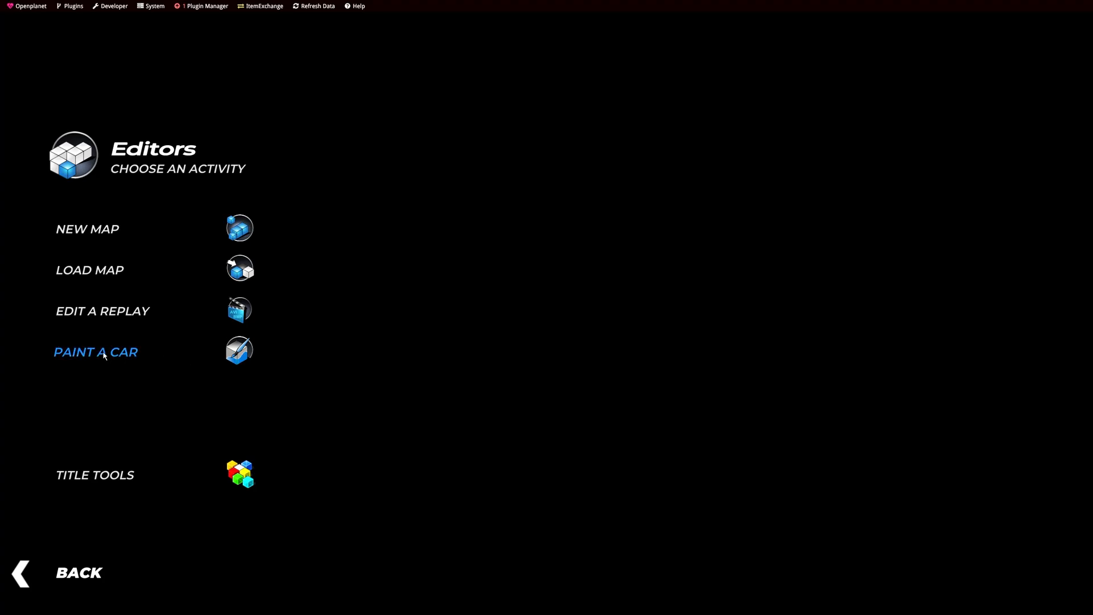
left_click(96, 351)
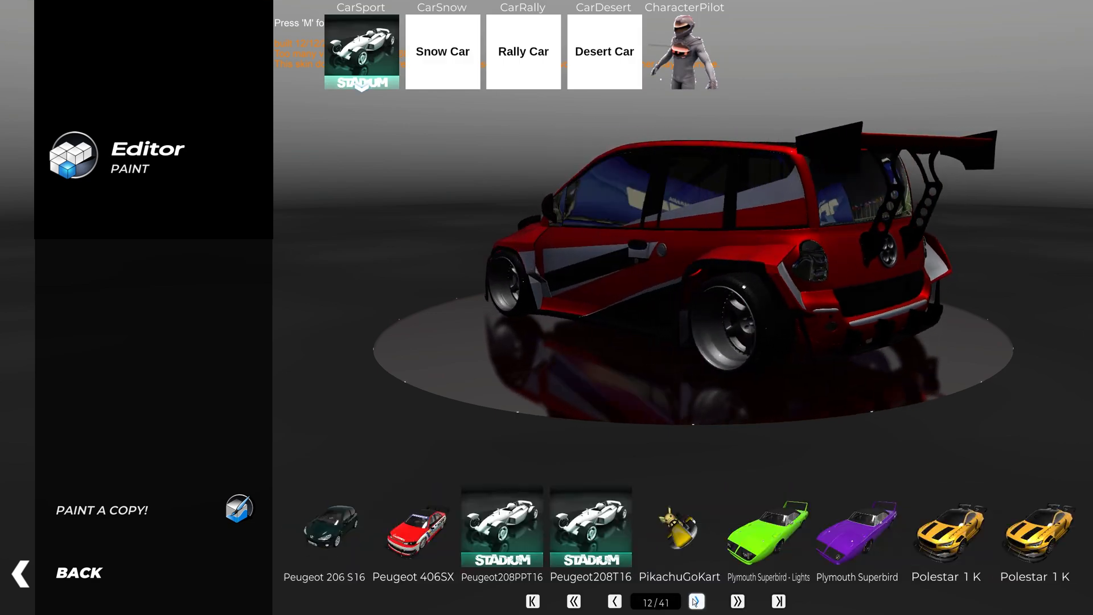
left_click(695, 601)
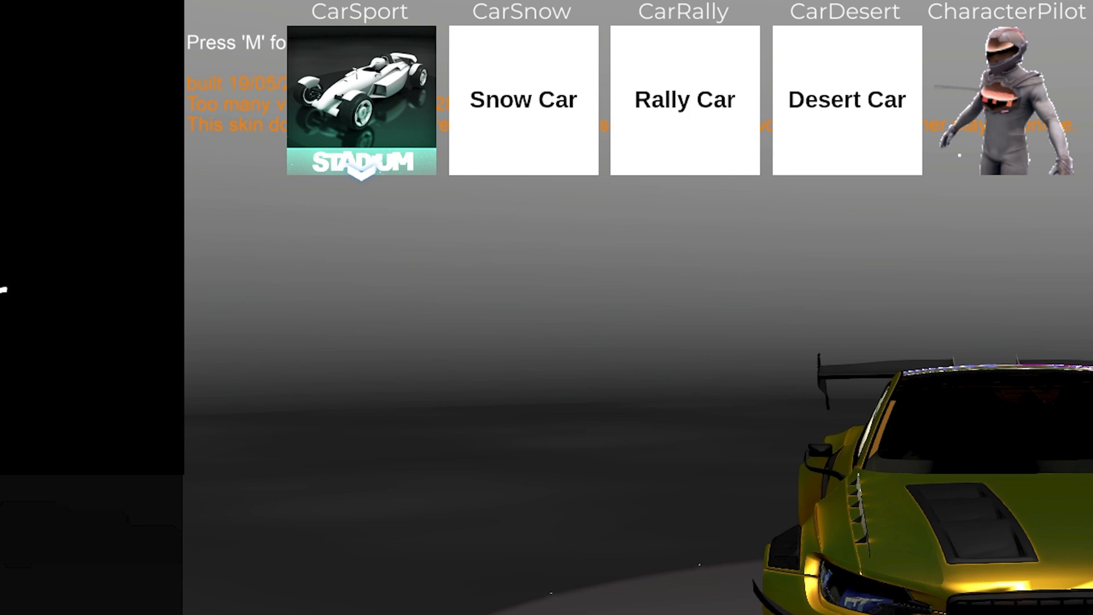
left_click(151, 5)
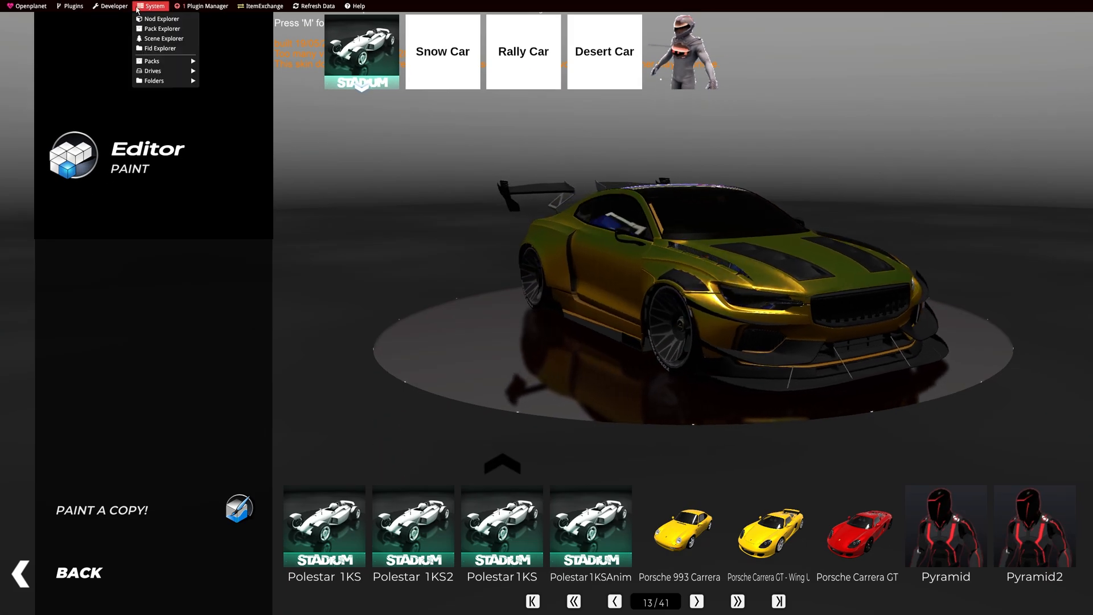
mouse_move(164, 39)
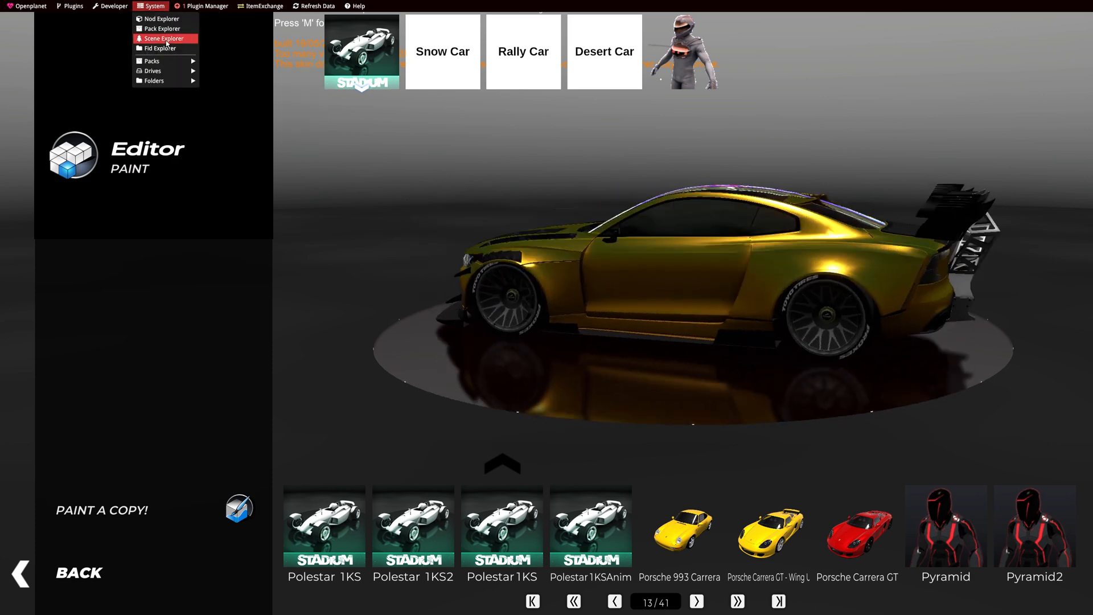
In Scene Explorer, expand Index 4 > FrameVehicleProfile > MenuFrameInstance > FrameContent
left_click(163, 39)
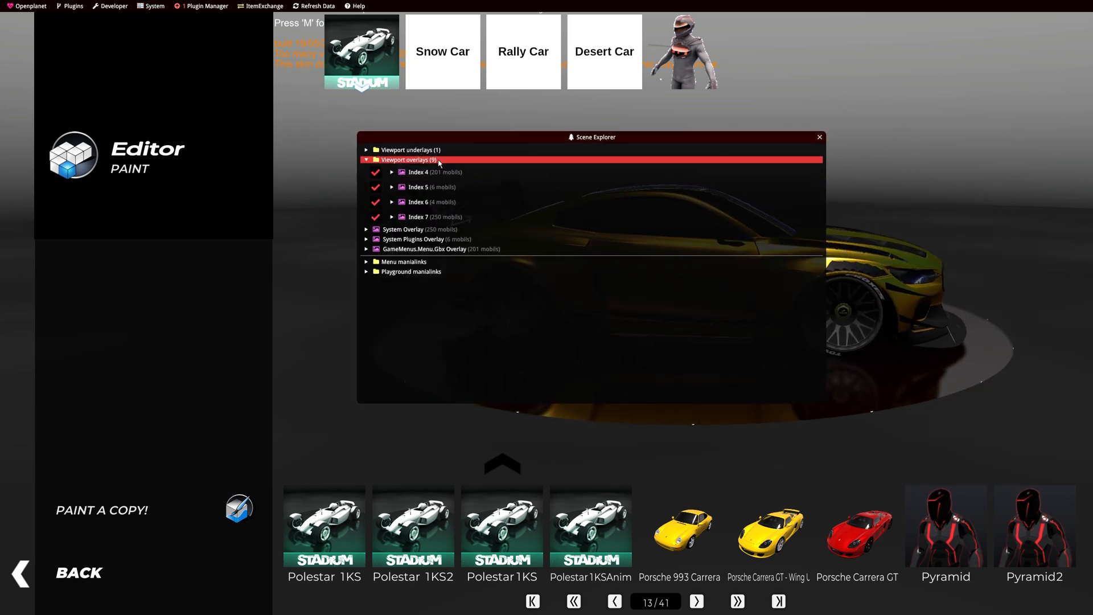
left_click(391, 172)
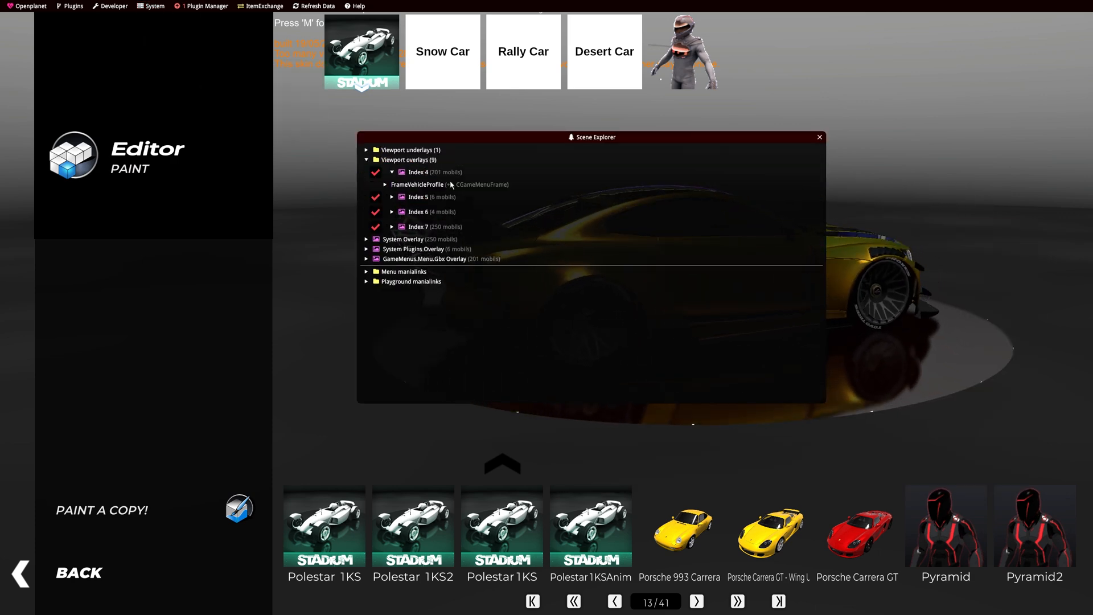
left_click(385, 185)
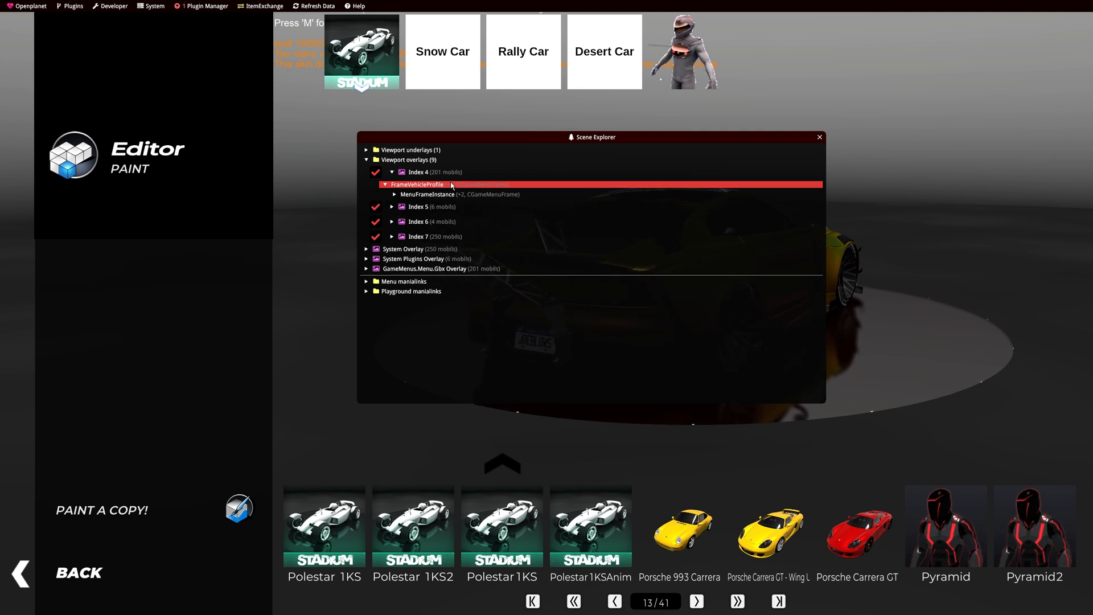
left_click(402, 194)
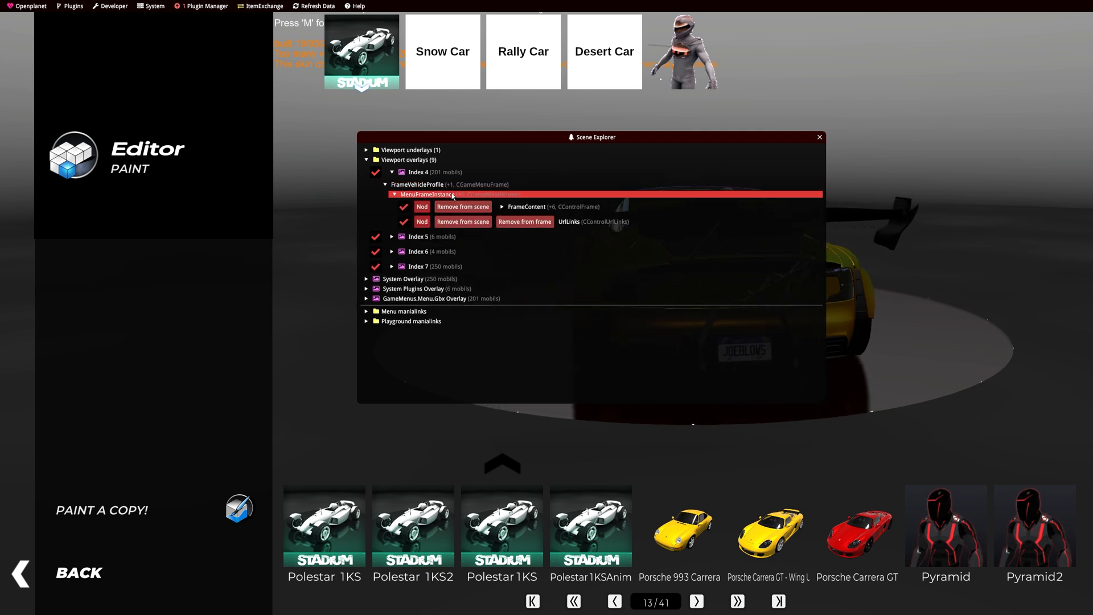
left_click(501, 206)
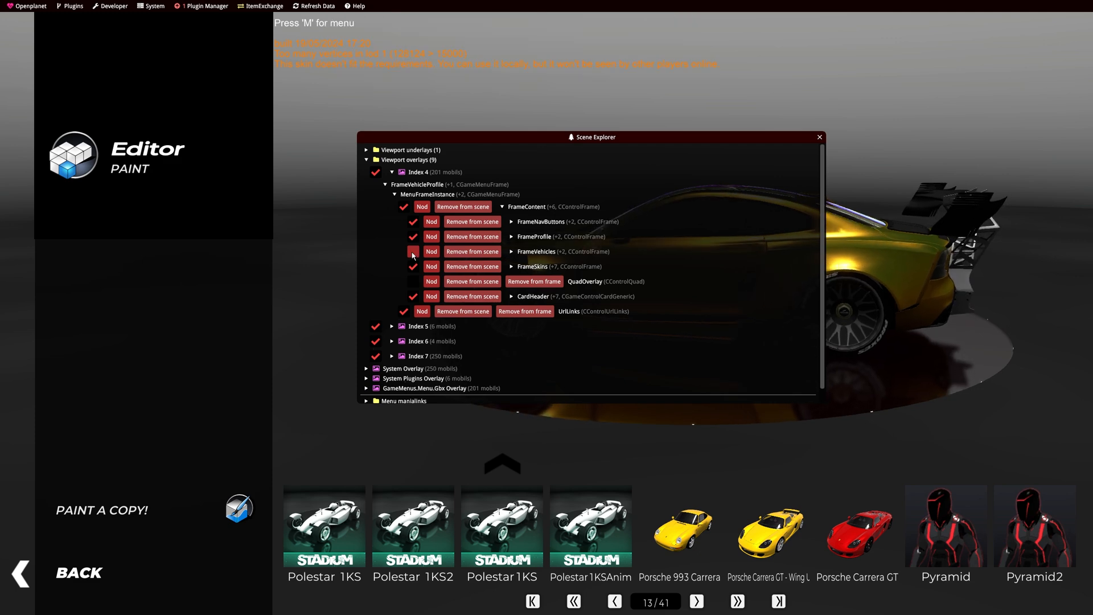
Untick and remove the FrameVehicles frame so the vehicle strip disappears
left_click(412, 251)
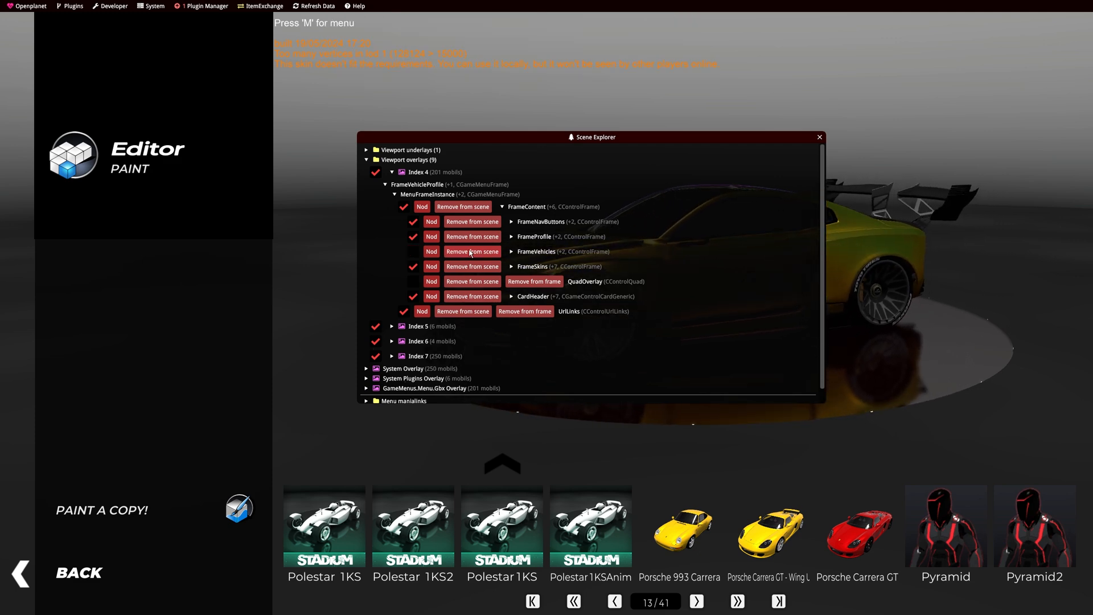
left_click(819, 136)
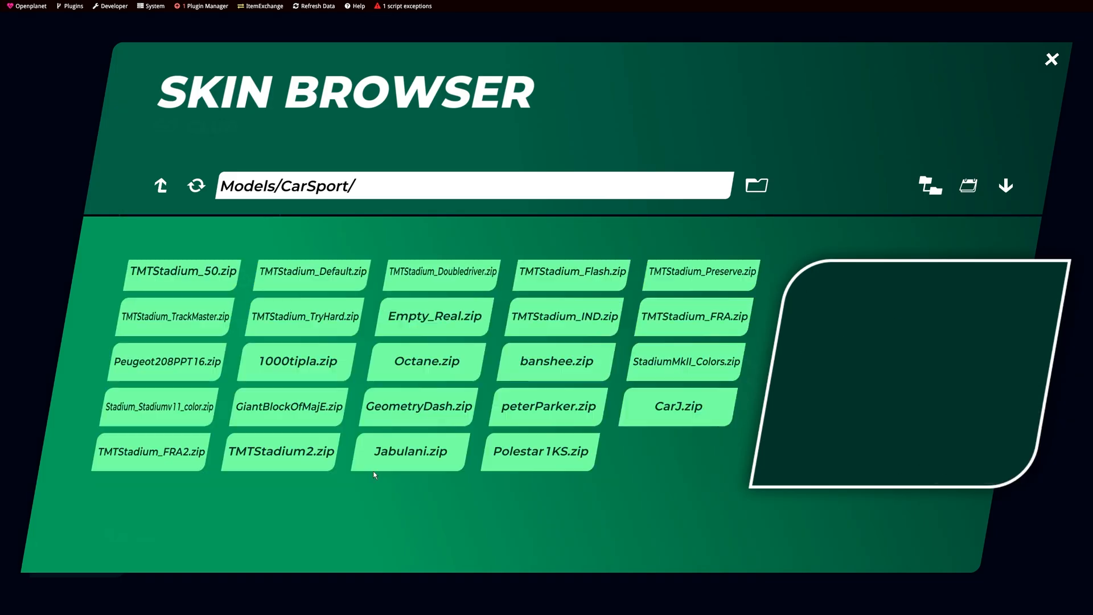
Choose the skin zip in Models/CarSport to upload it to the club
left_click(410, 451)
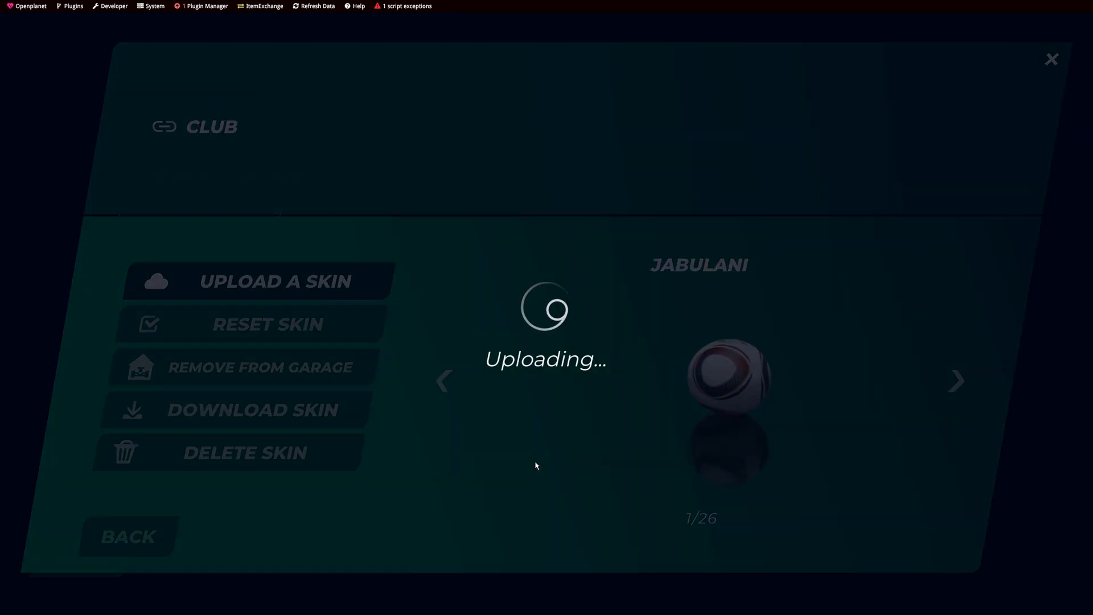
mouse_move(442, 343)
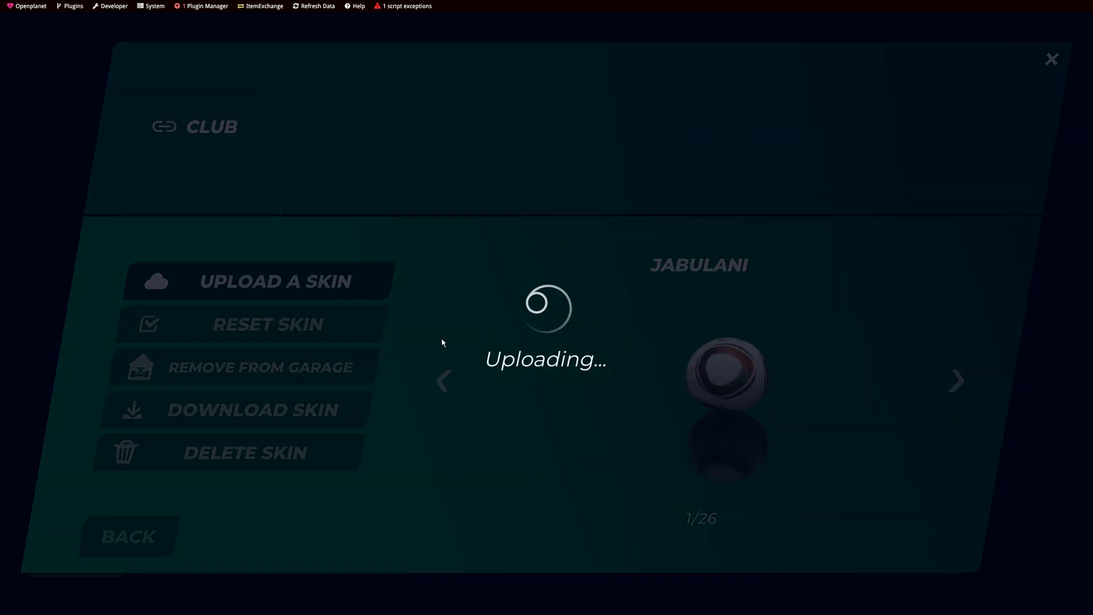